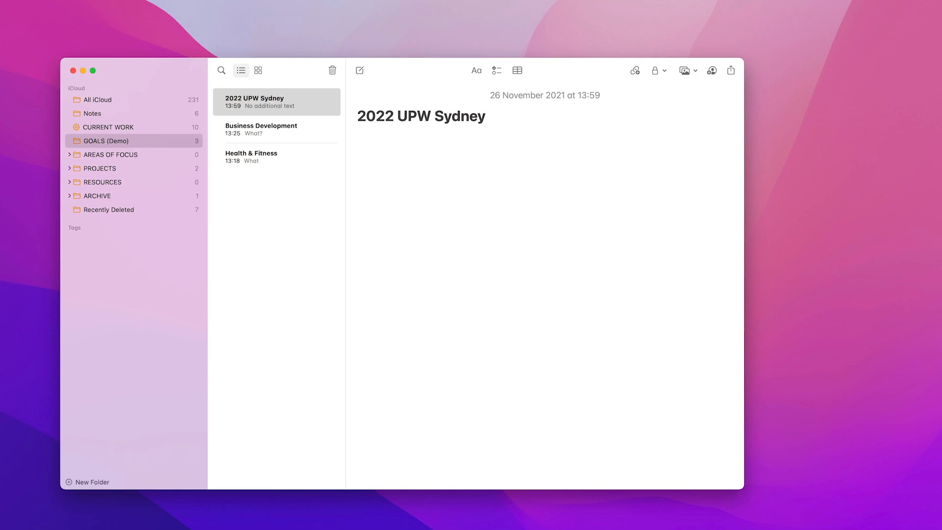
Write the body lines 'What?', 'Why"' and 'How?' under the 2022 UPW Sydney note title
left_click(398, 116)
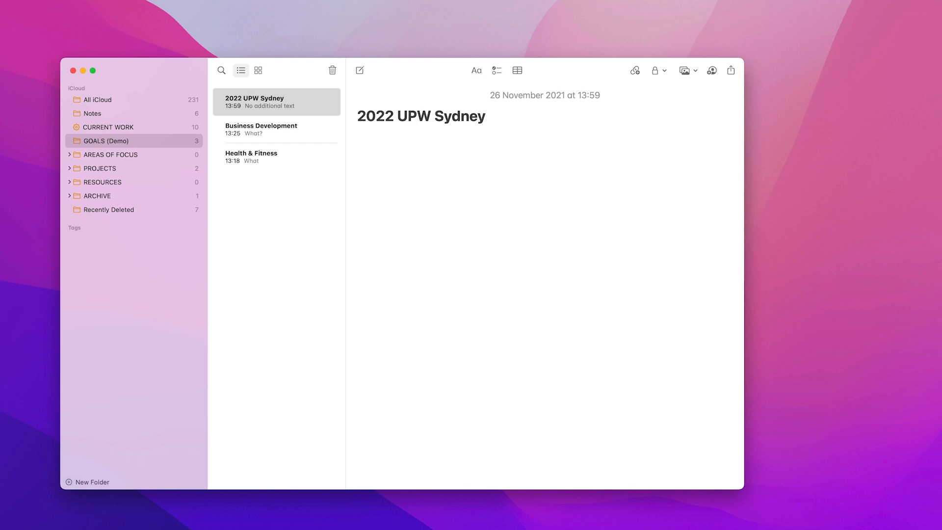
left_click(399, 116)
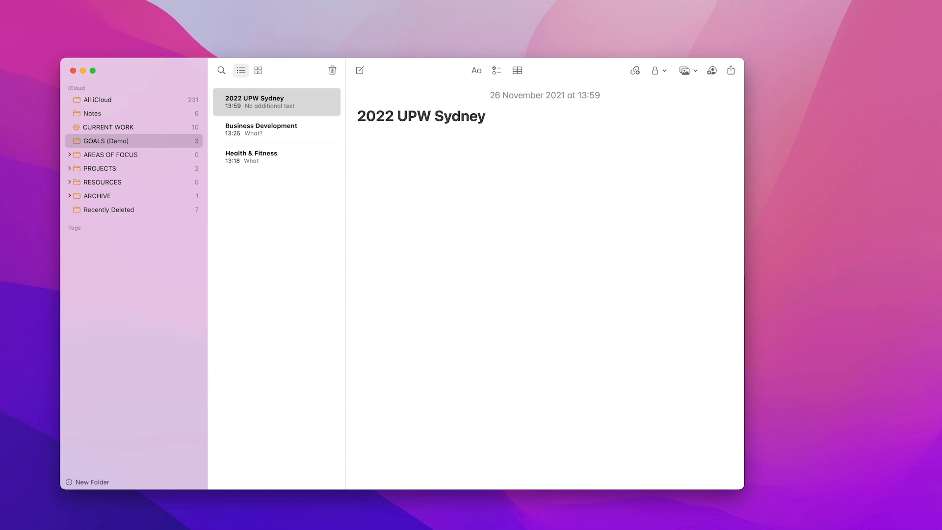
left_click(395, 116)
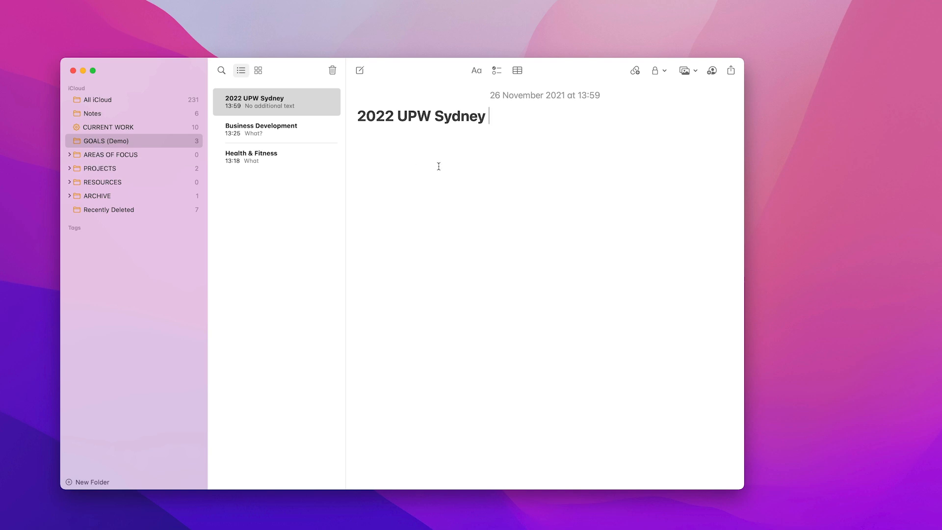
mouse_move(527, 134)
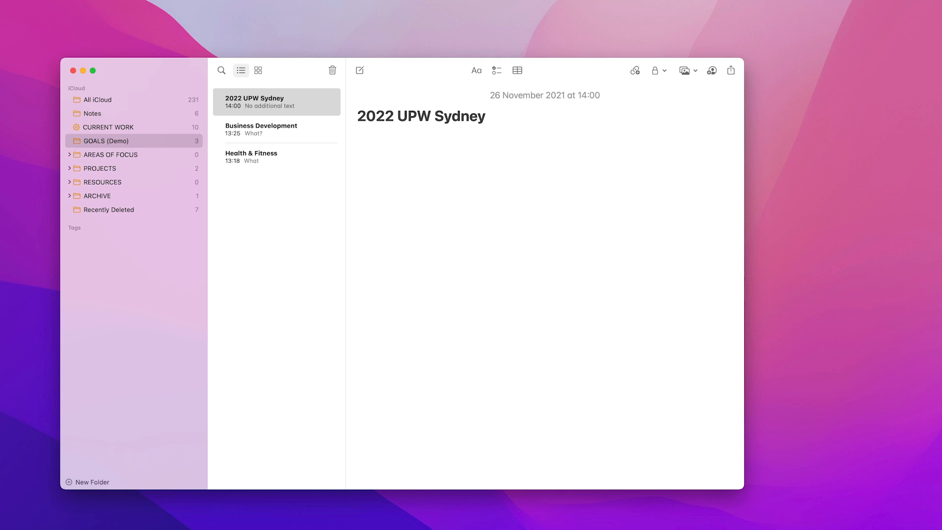
type("What?")
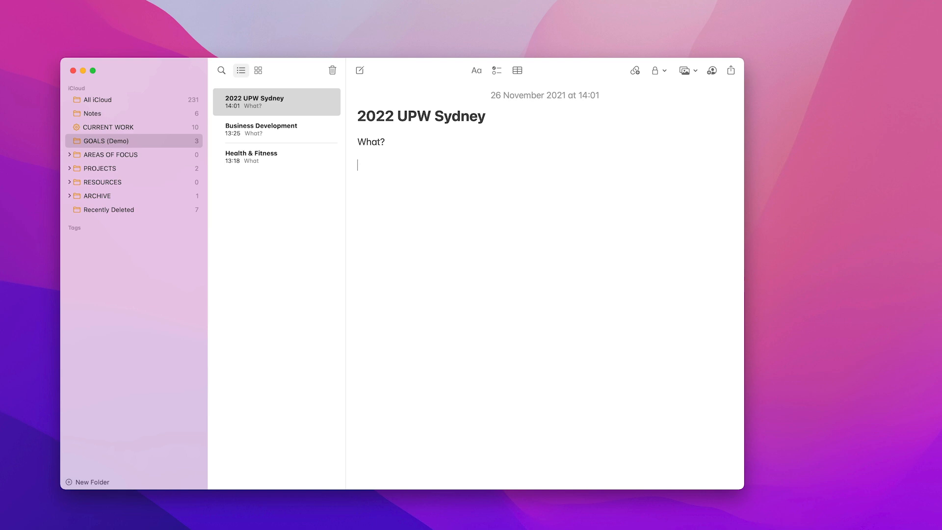
type("Why\"")
type("How")
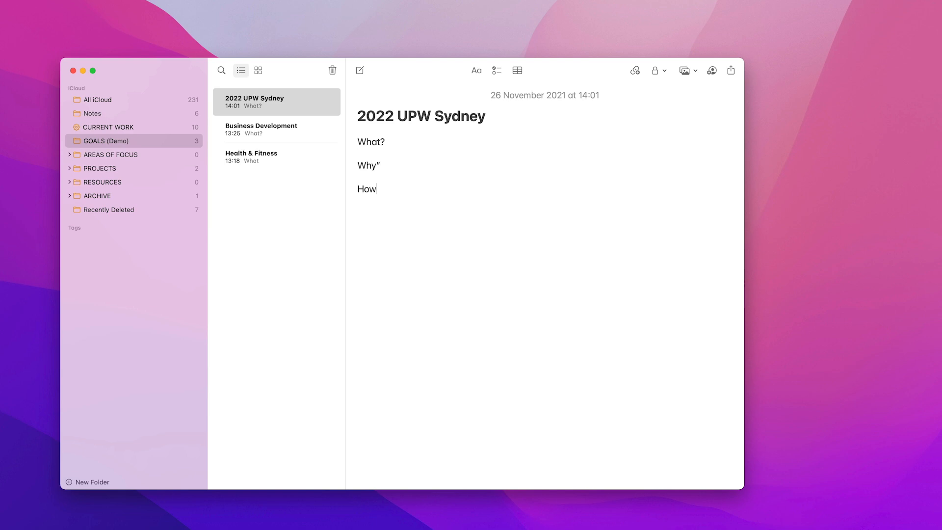
type("?")
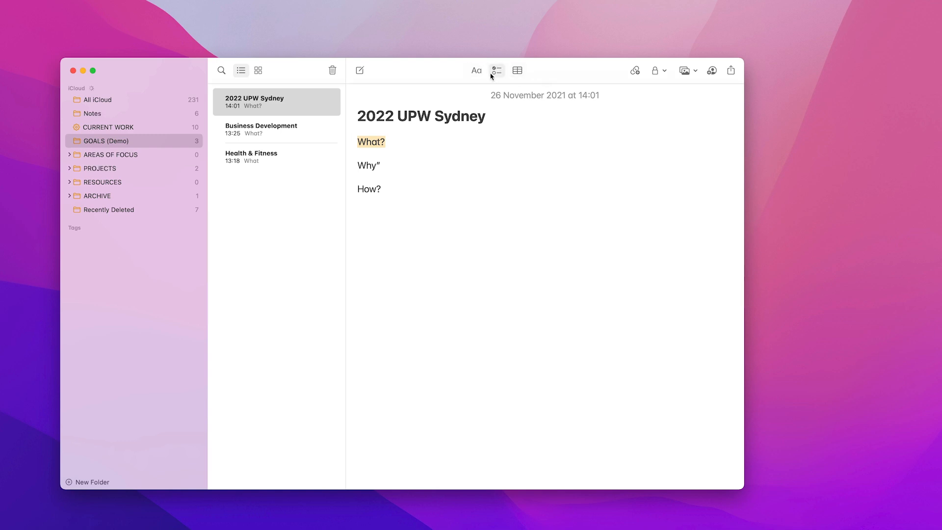
Apply the Heading paragraph style to the What?, Why and How? lines
left_click(476, 70)
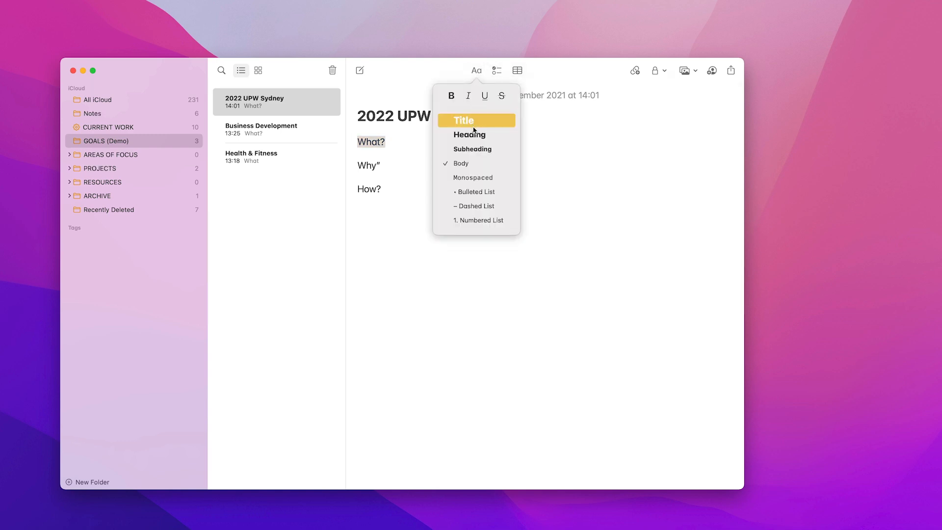
mouse_move(475, 134)
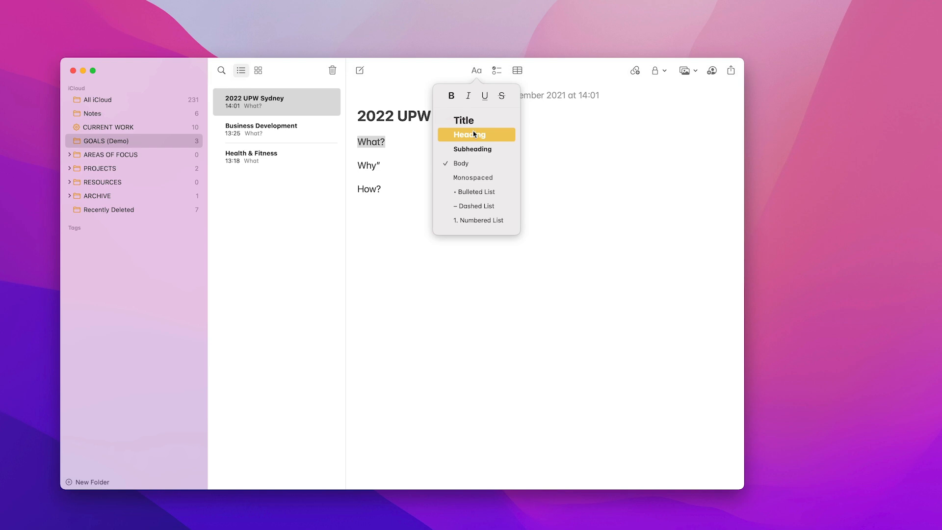
left_click(474, 134)
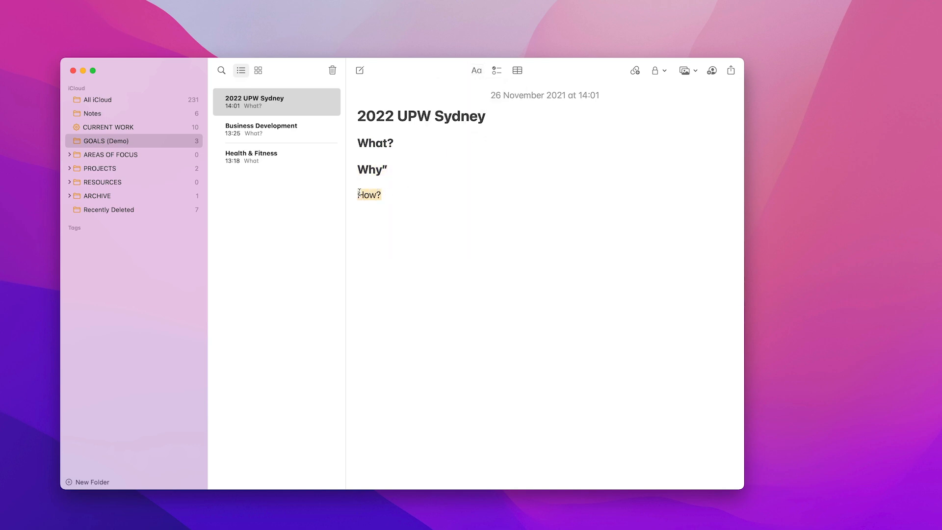
left_click(476, 71)
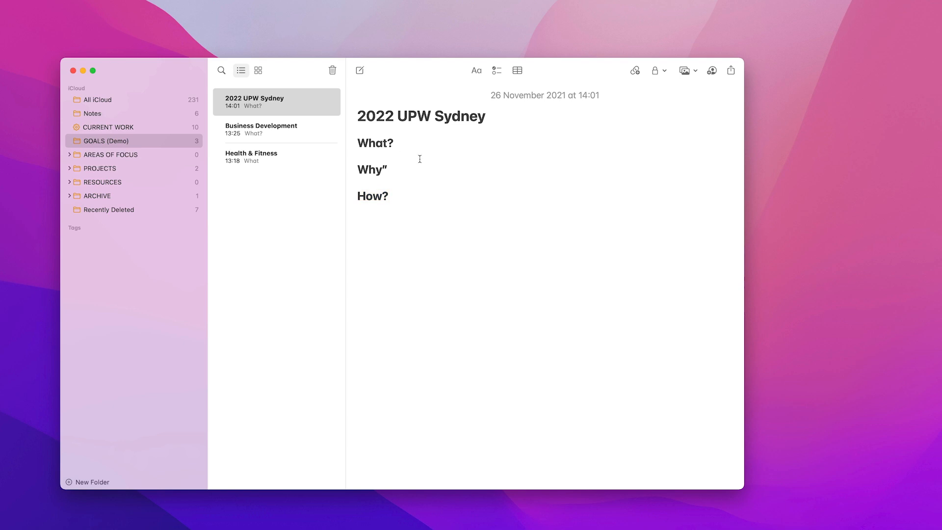
Answer What? with 'To attend the live UPW in Sydney in September with RK' and start a new line
type("To attend")
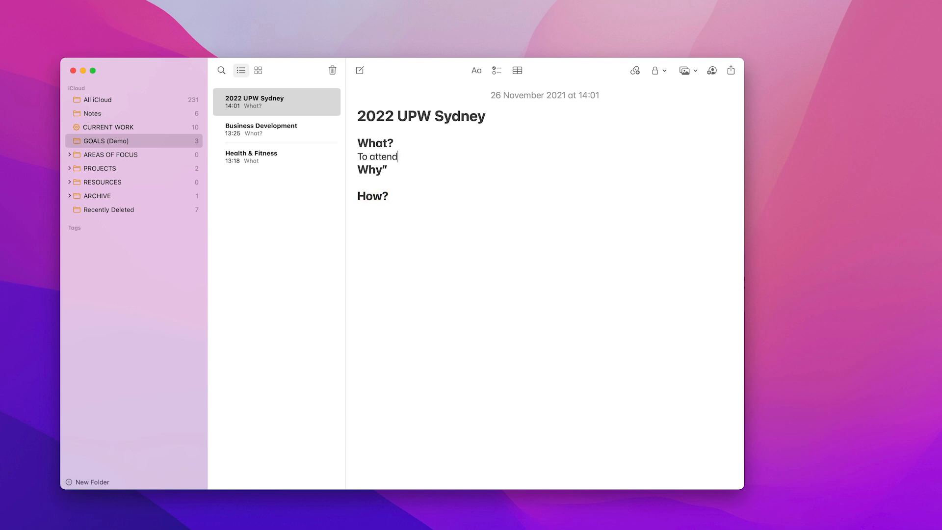
type("the live")
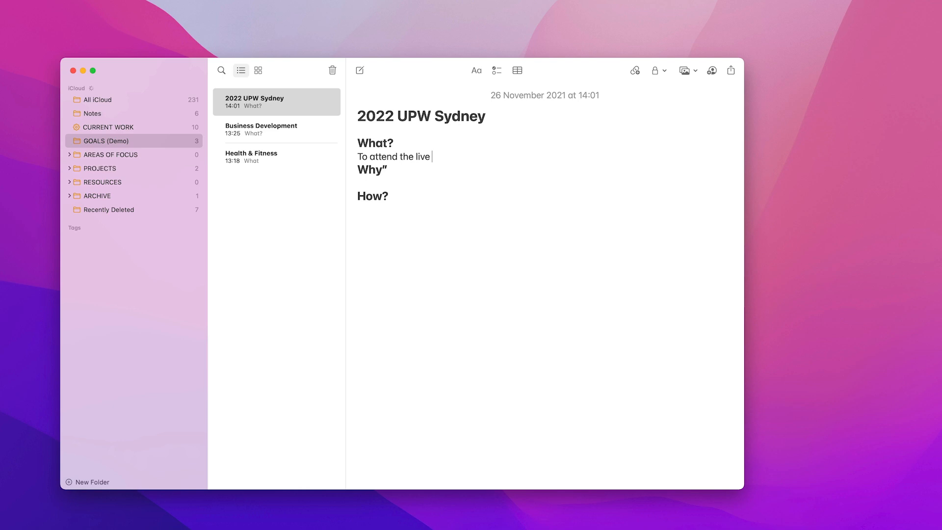
type("UPW")
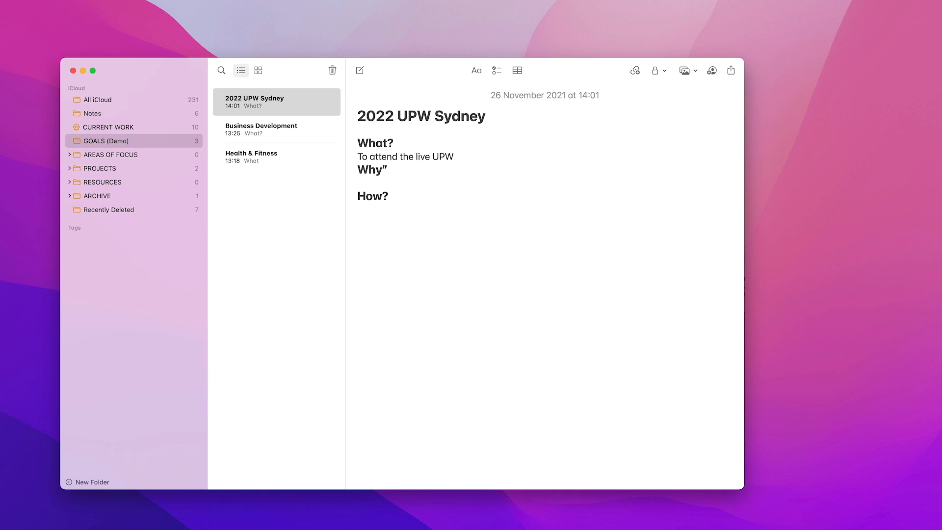
type("in St")
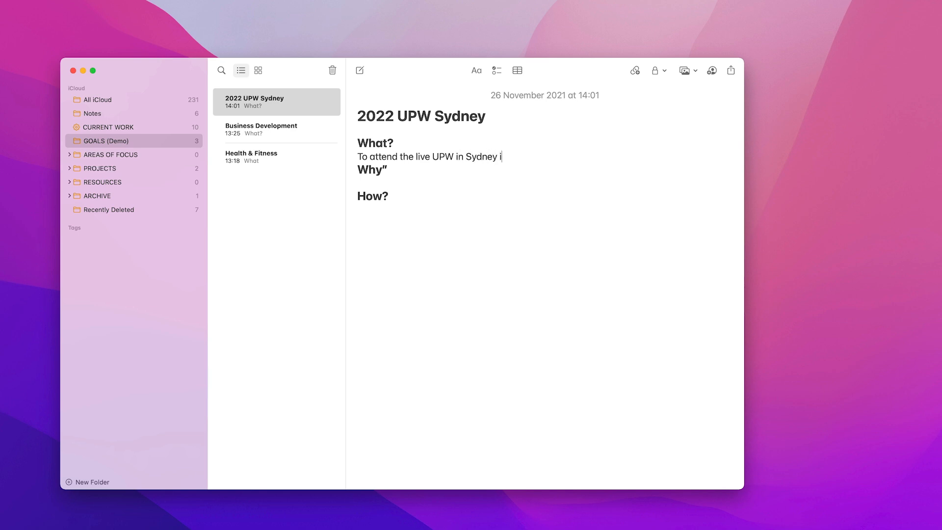
type("in")
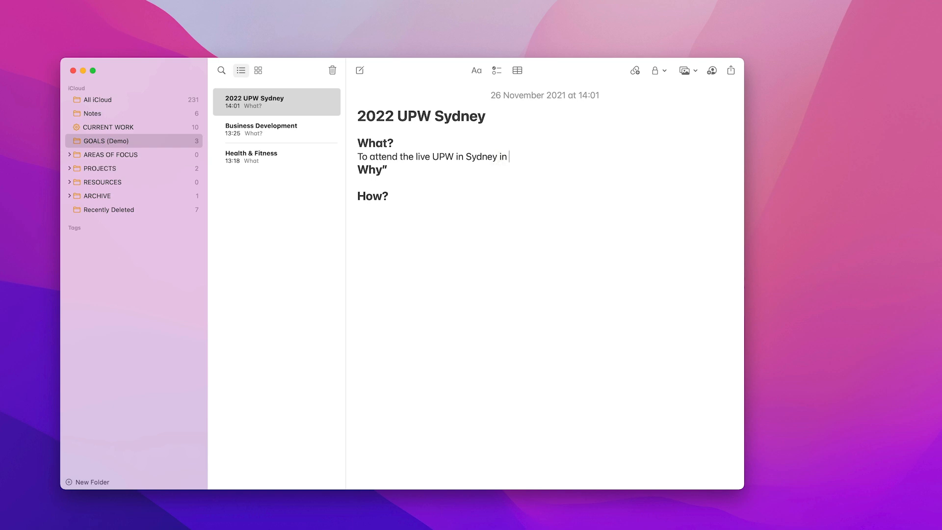
type("September")
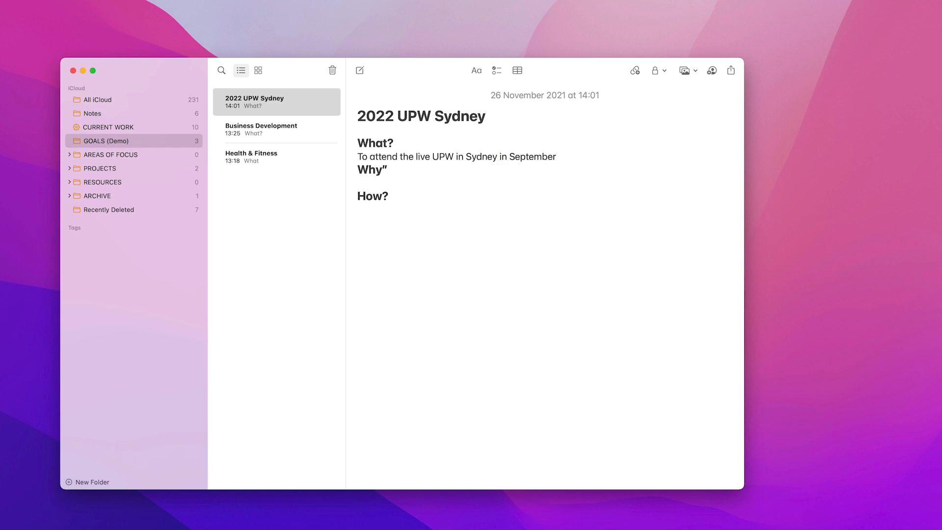
type("with")
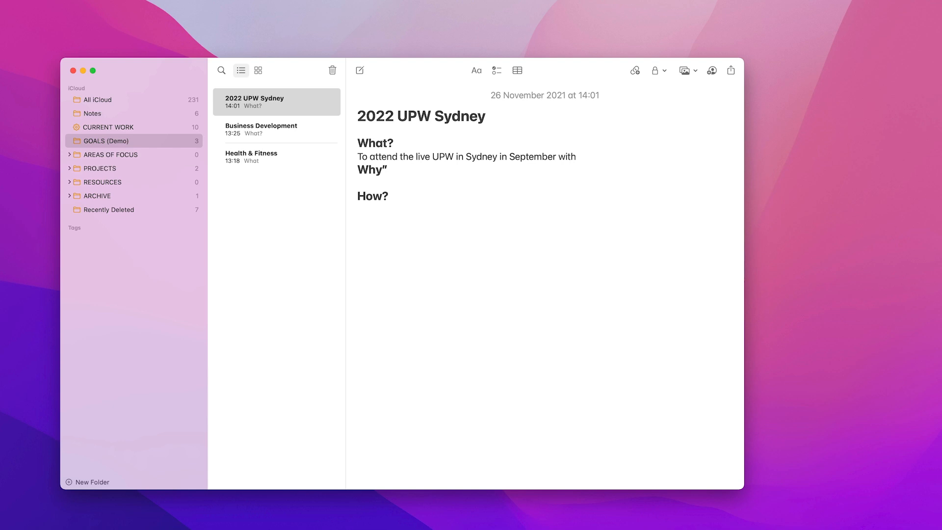
type("RK")
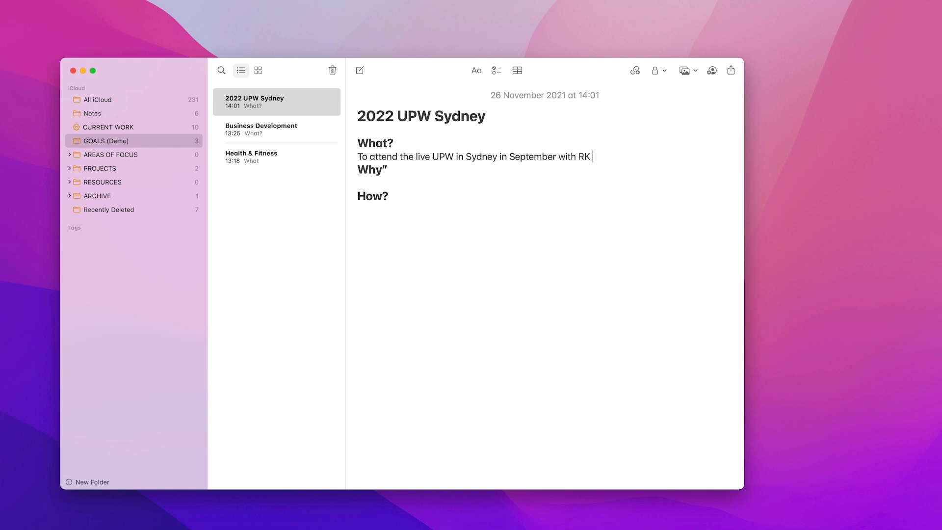
key("Return")
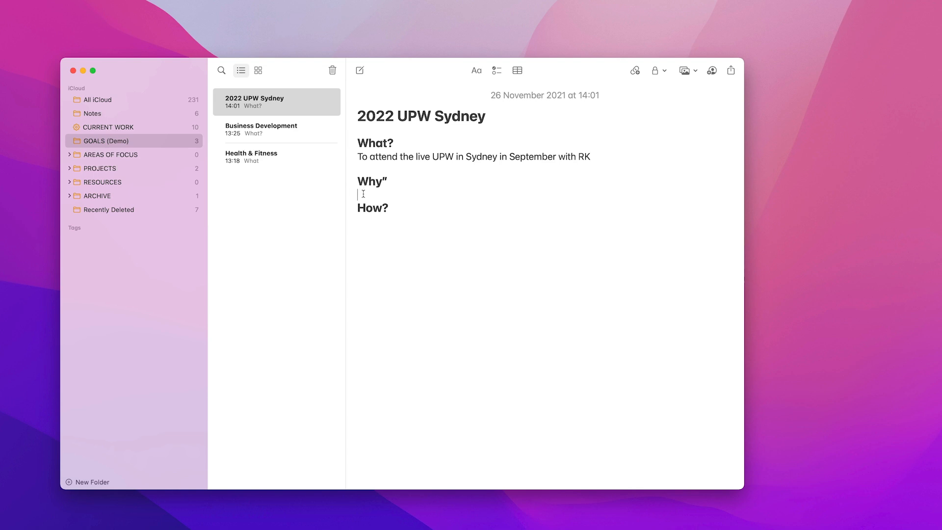
Answer Why with 'To continue my personal development and give RK an experience she will never forget.'
type("To contin")
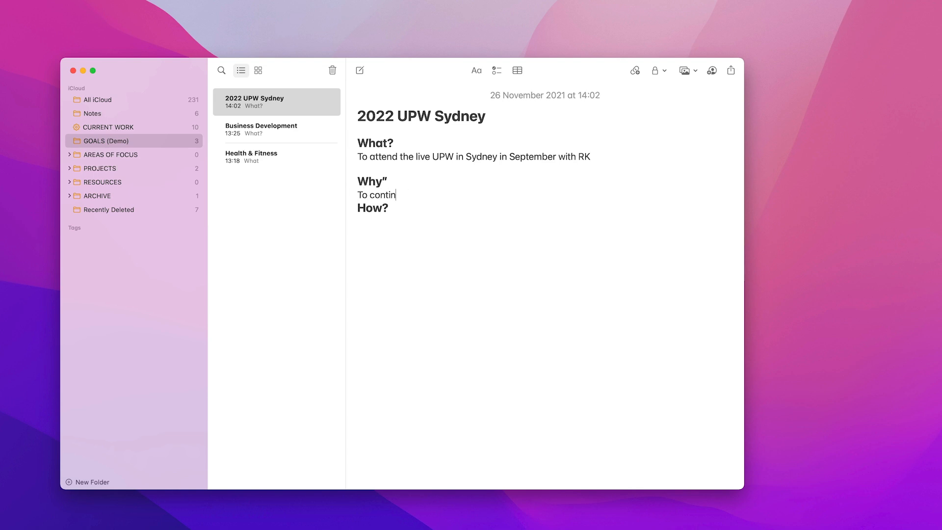
type("ue my personal")
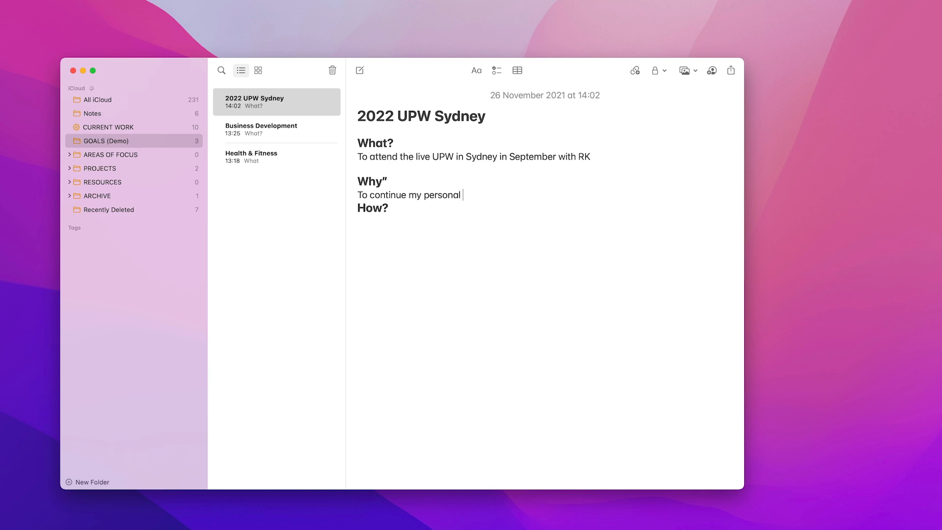
type("developme")
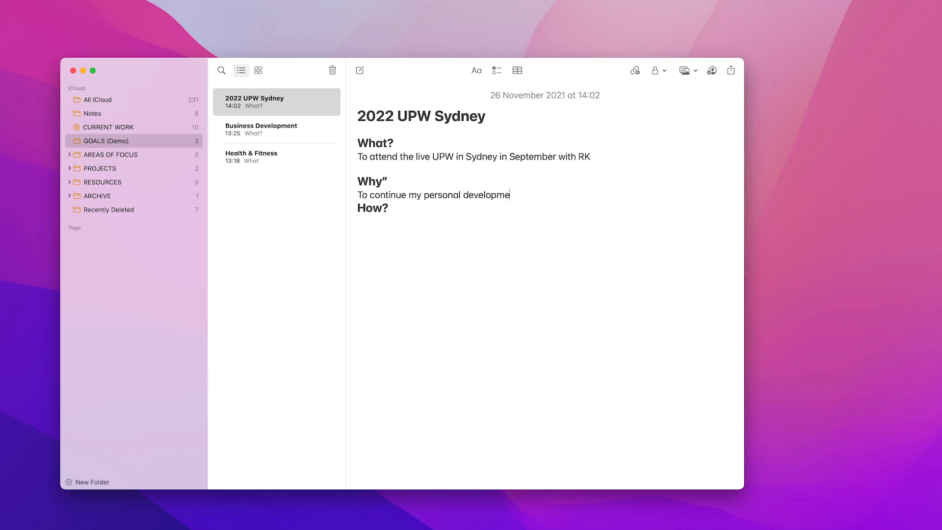
type("nt")
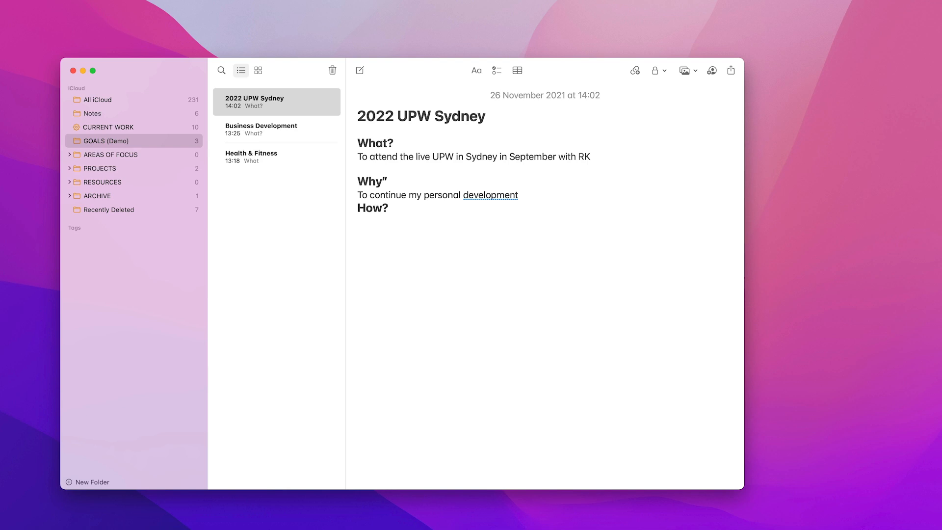
type("and")
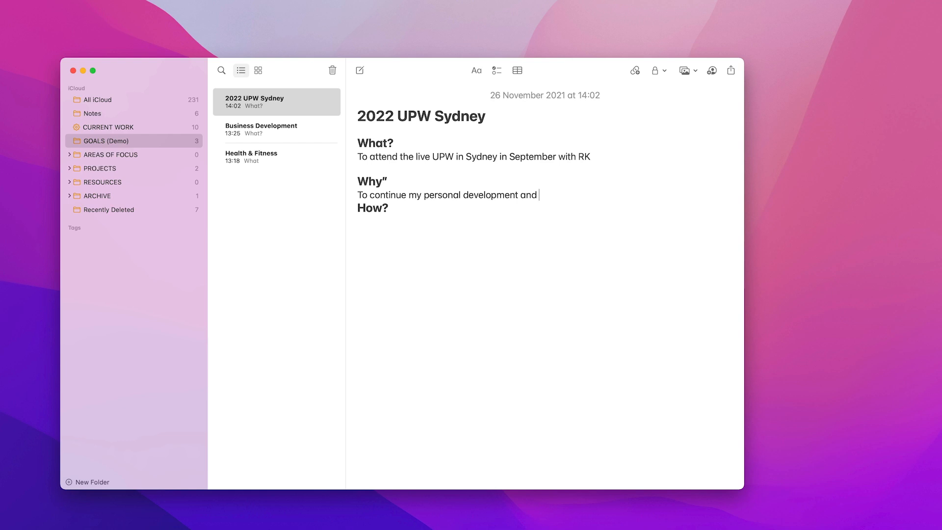
type("give RK")
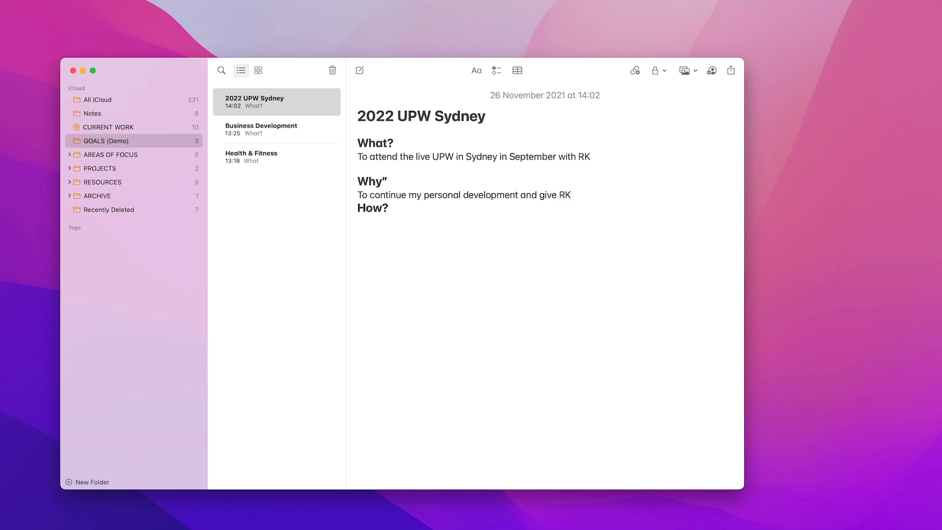
type("an experience she will never")
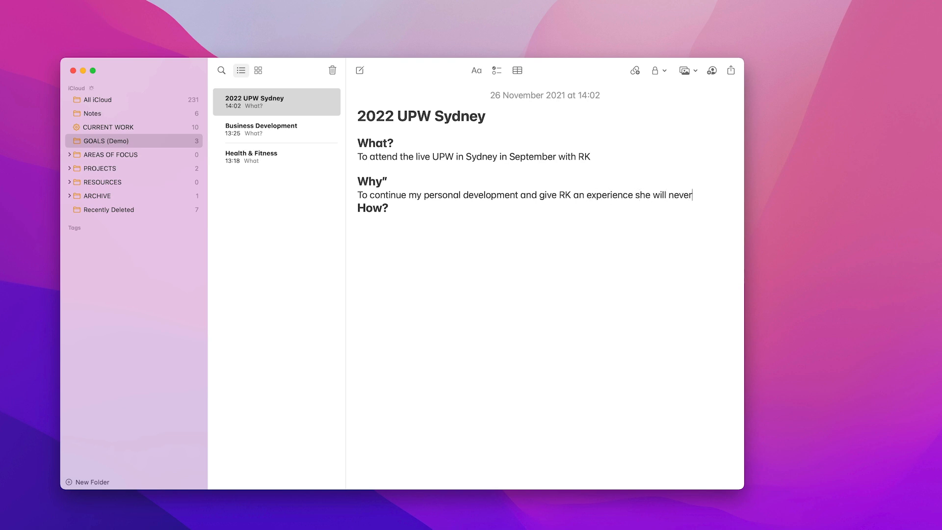
type("for")
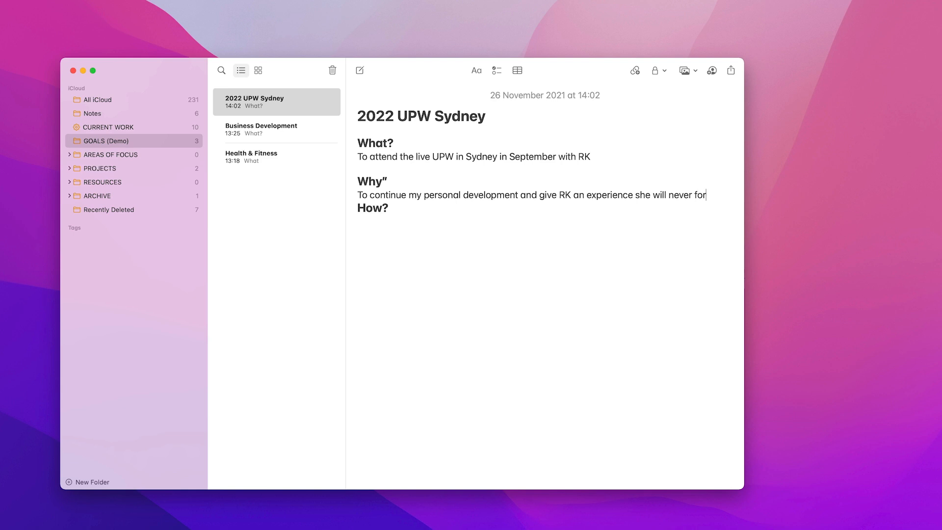
type("get")
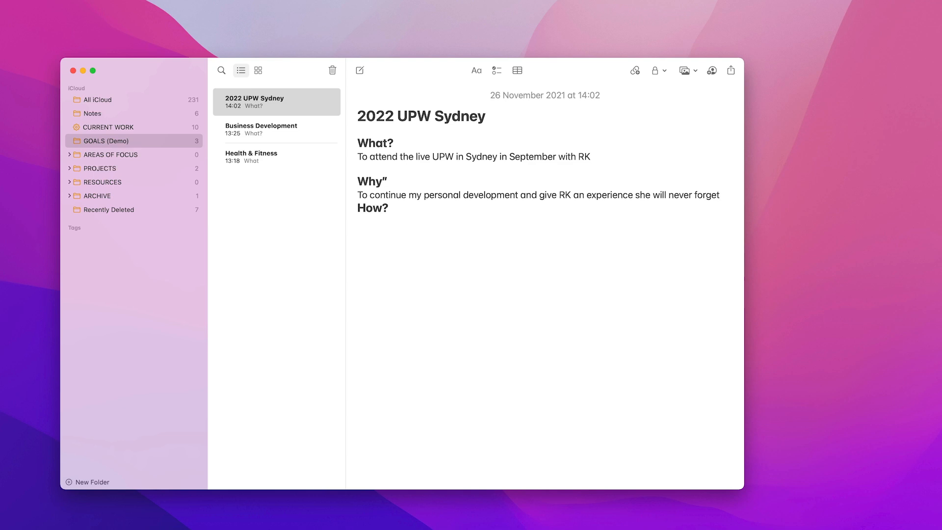
type(".")
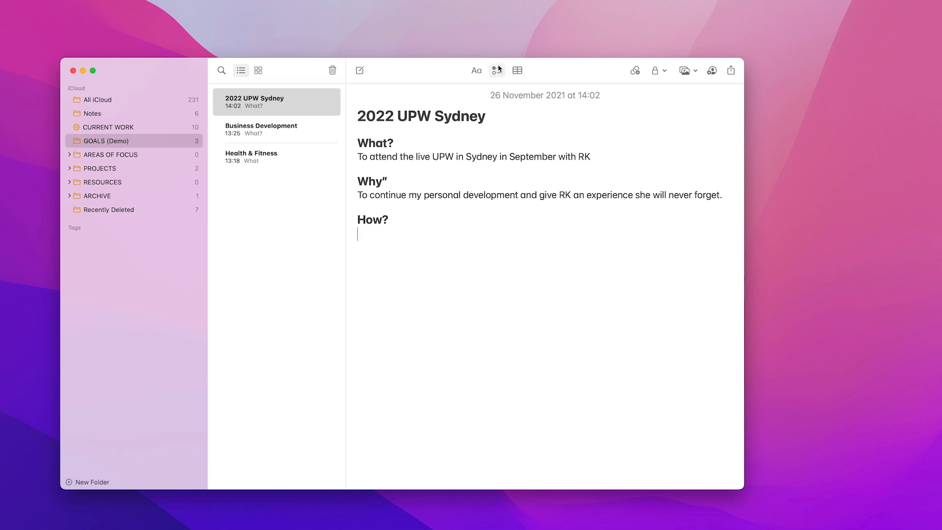
Make How? a checklist starting with 'Check in March whether we can book tickets'
left_click(497, 71)
type("Check i")
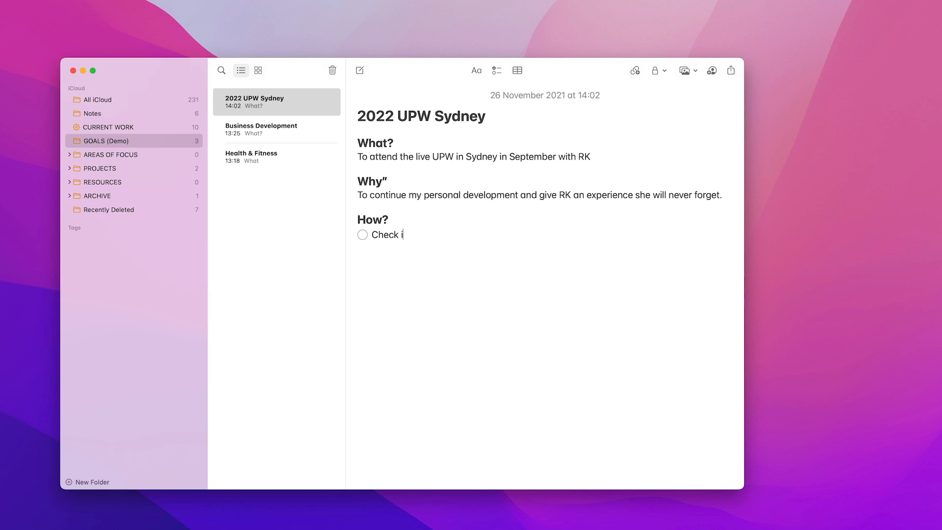
type("n March")
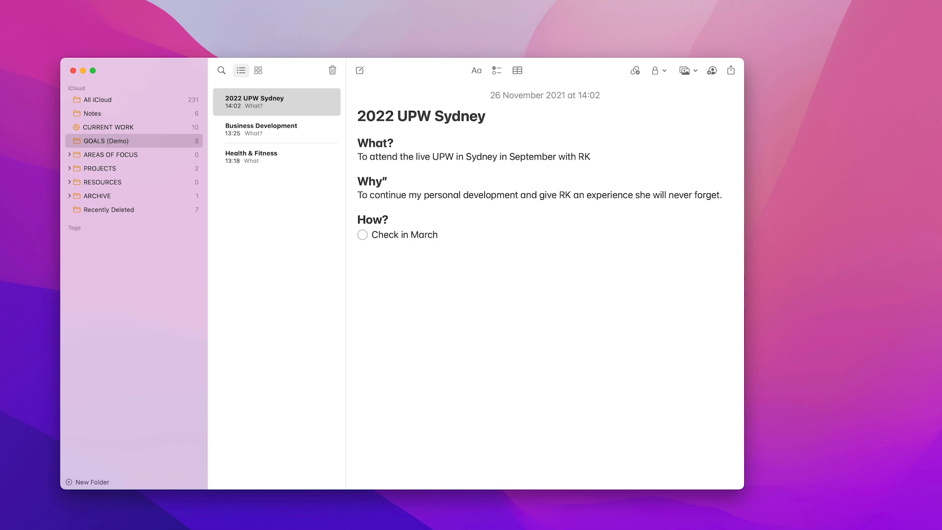
type("whether we ca")
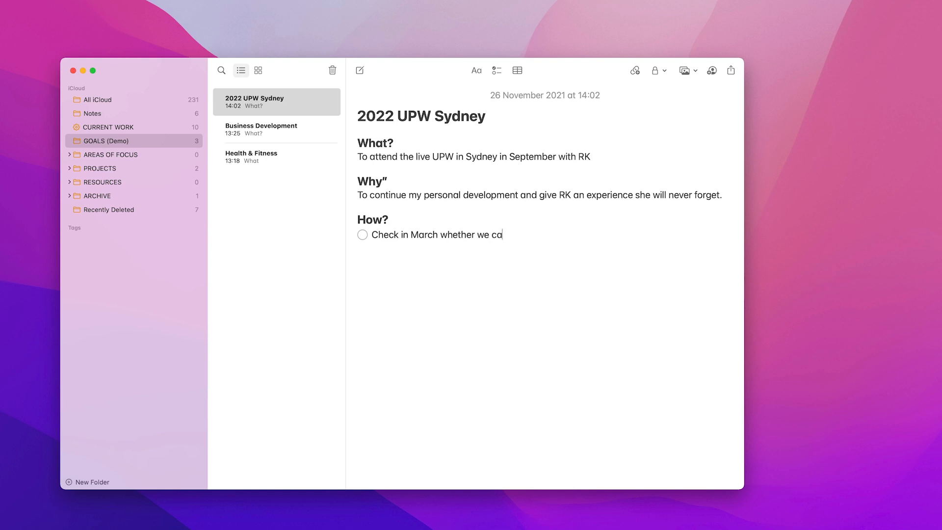
type("n book")
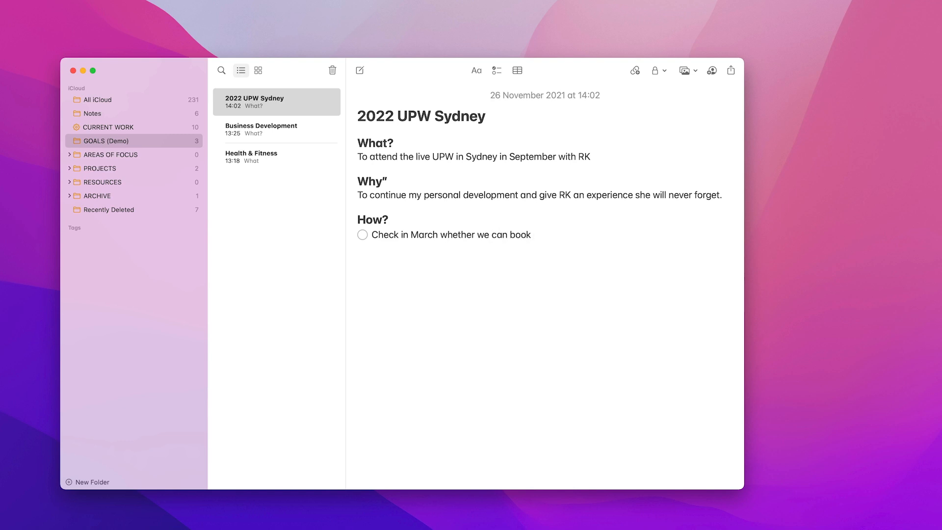
type("tocj=ke")
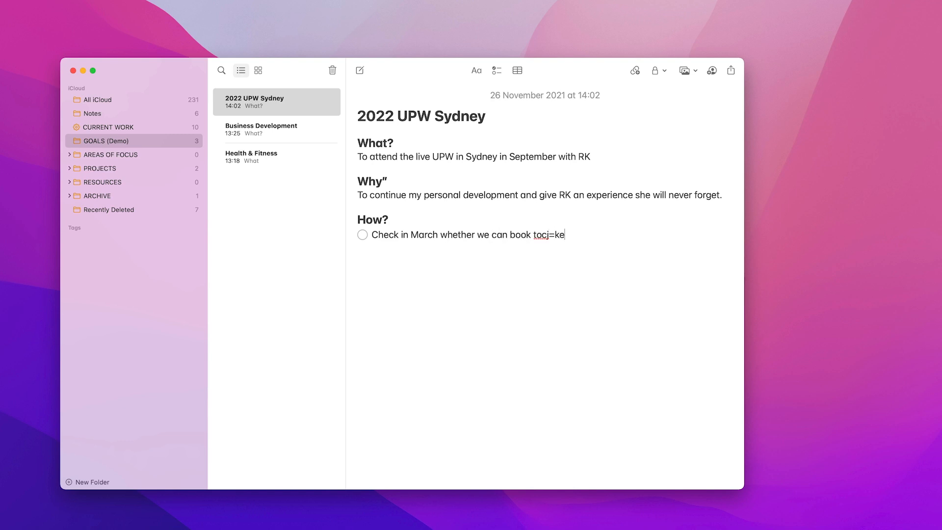
type("ticke")
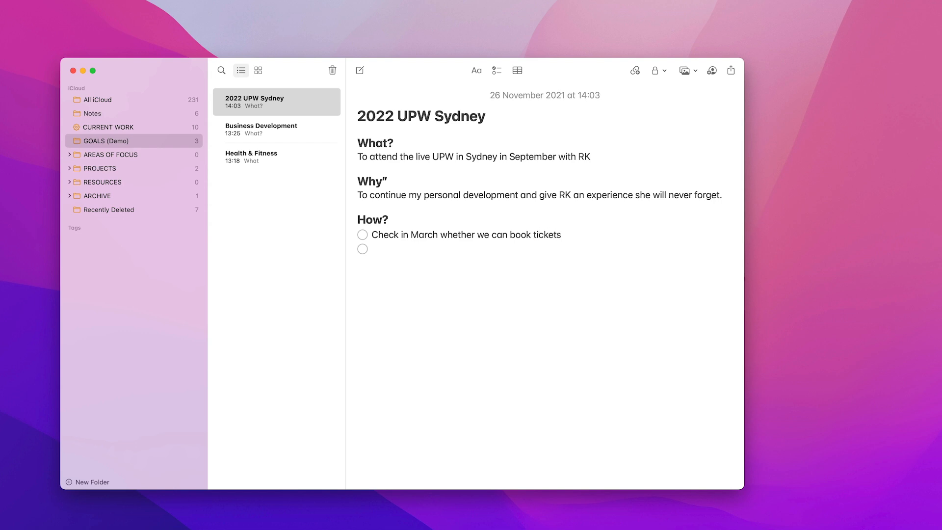
Add checklist items 'Book hotel' and a started 'Book fl' line
left_click(372, 249)
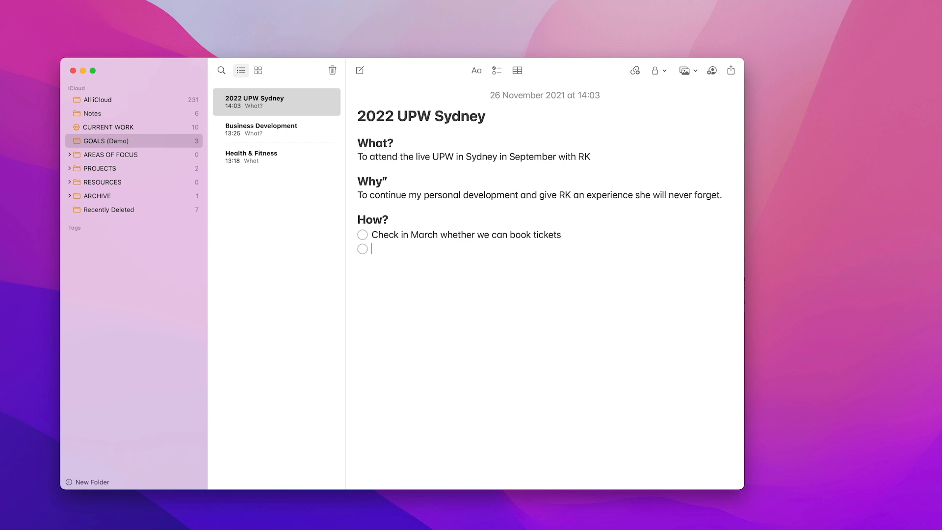
type("Book")
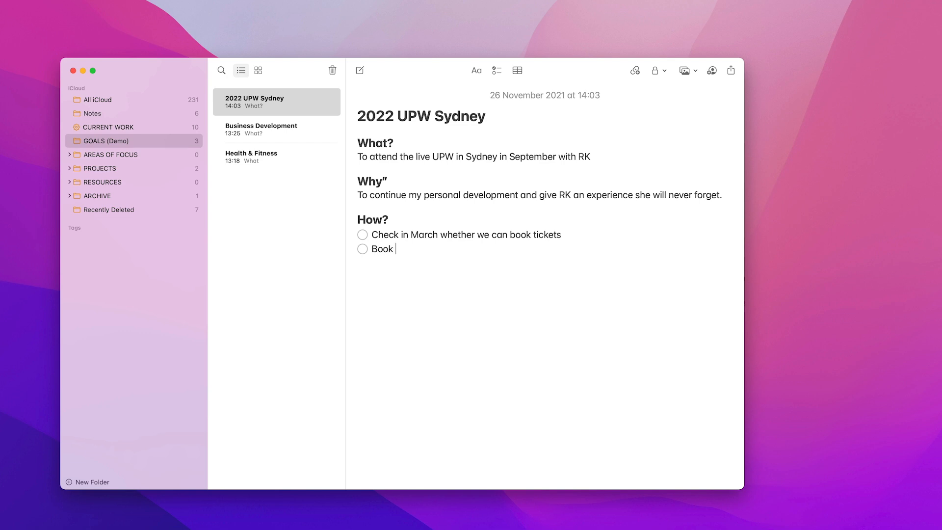
type("hotel")
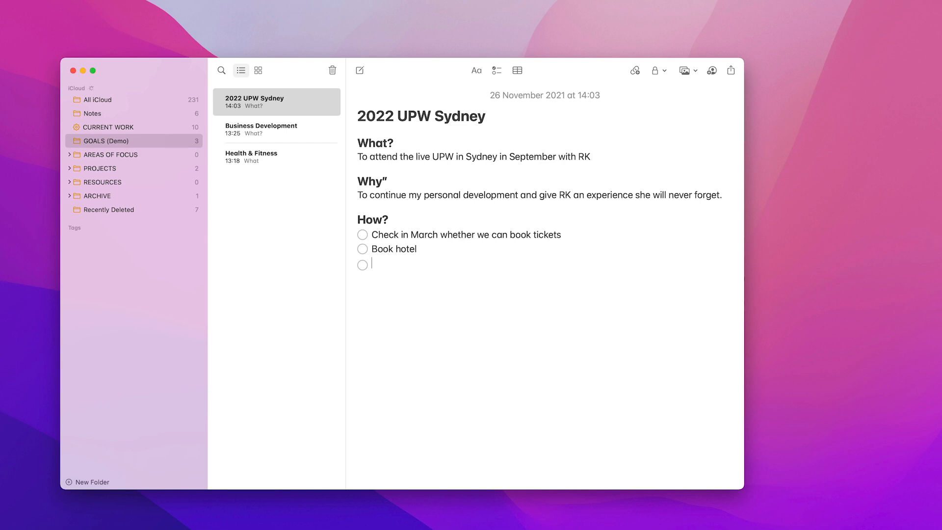
type("Book fl")
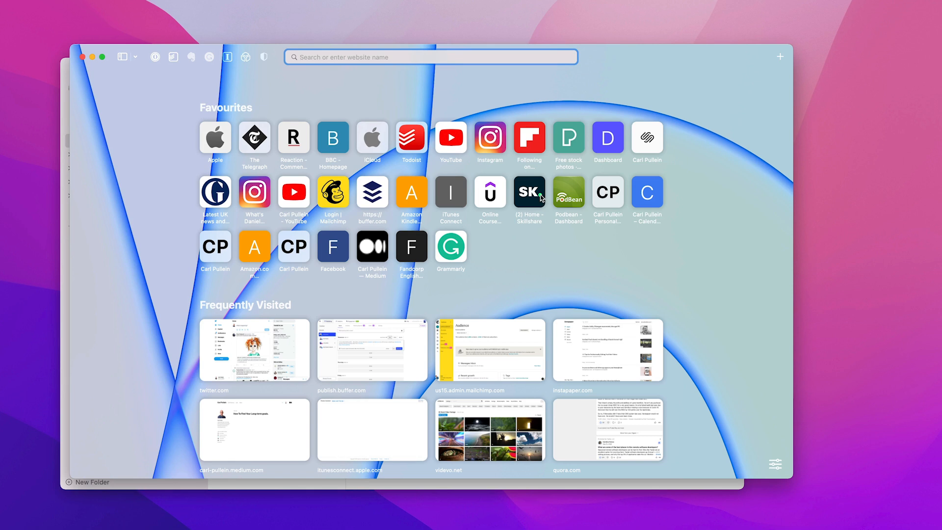
Search Google in Safari for 'UPW Sydney', then for 'Tony robins UPW'
type("UPW Sydney")
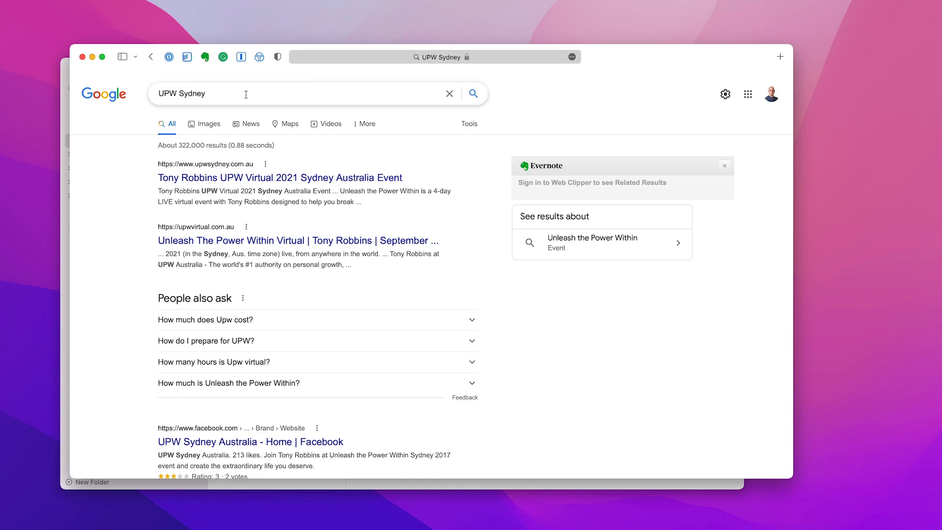
left_click(245, 94)
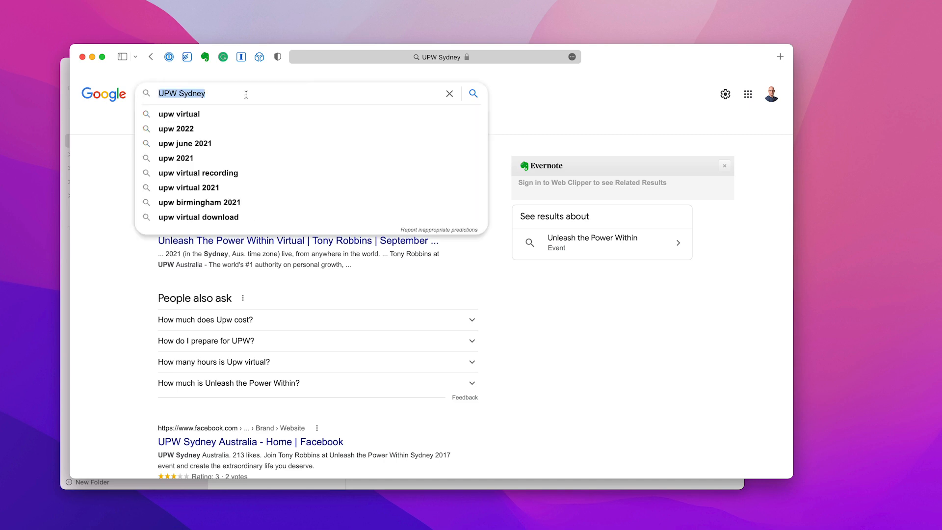
type("Tony robins UPW")
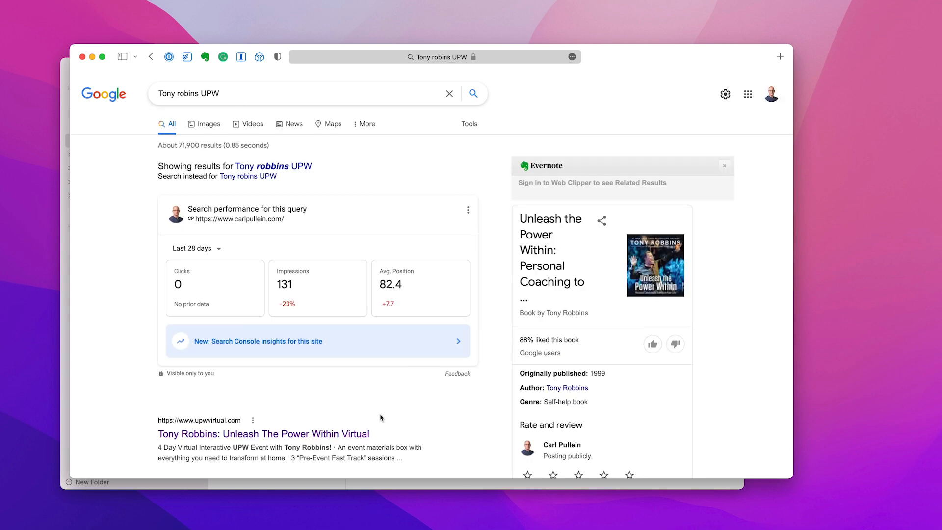
Go to the official Tony Robbins website from the search results
scroll("down", 3)
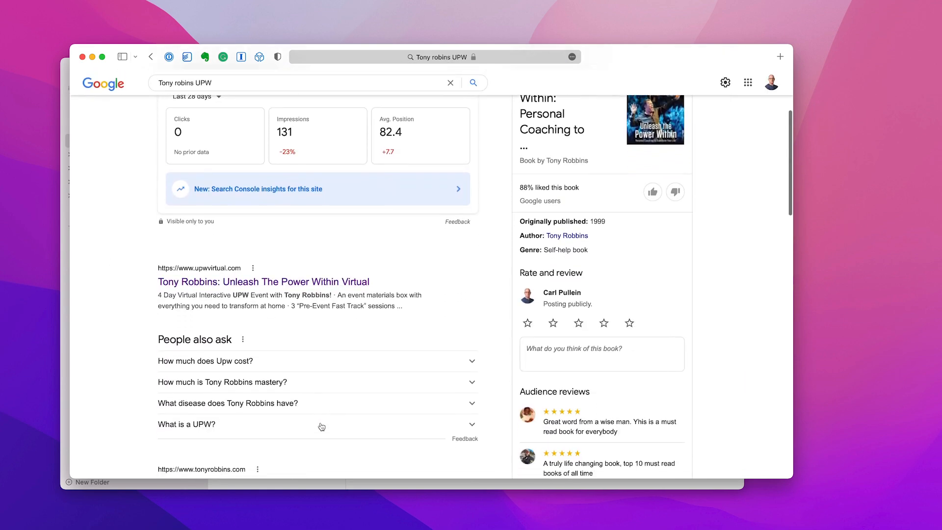
scroll("down", 3)
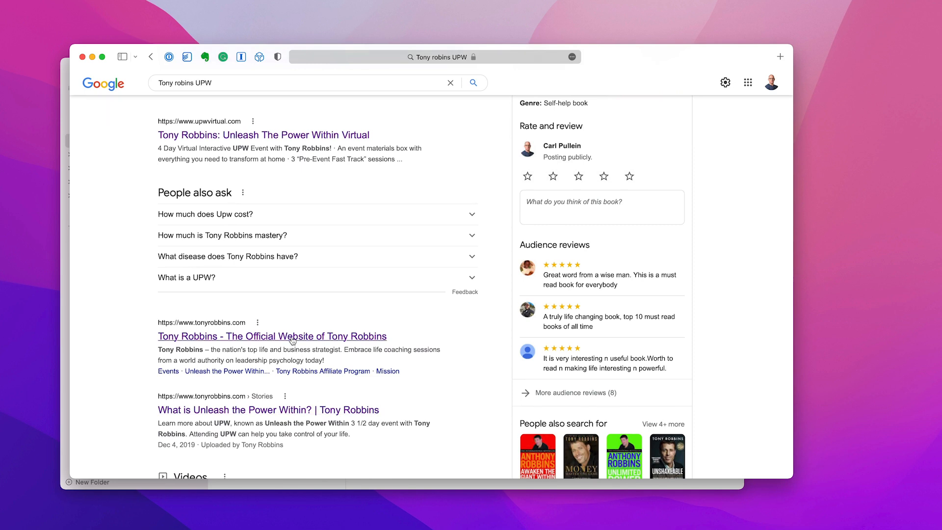
left_click(290, 336)
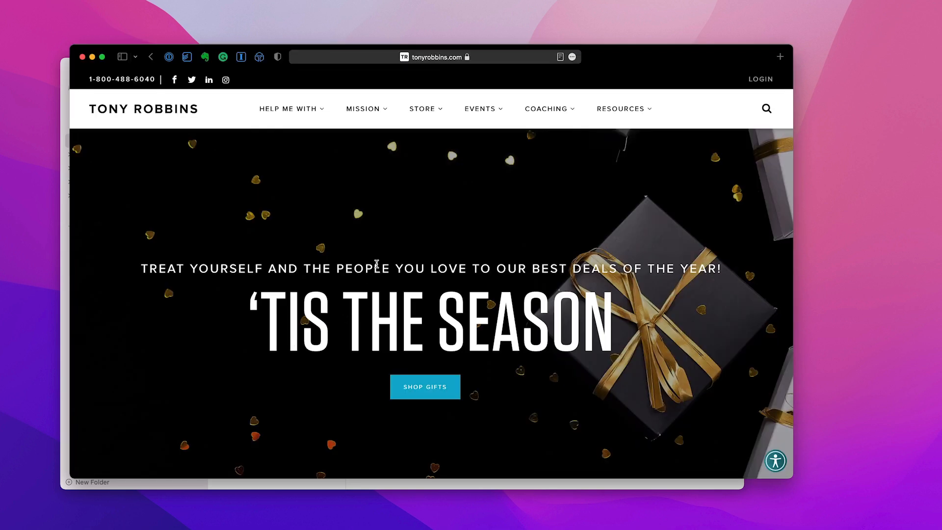
Navigate from the events list to the Unleash the Power Within event page
left_click(481, 108)
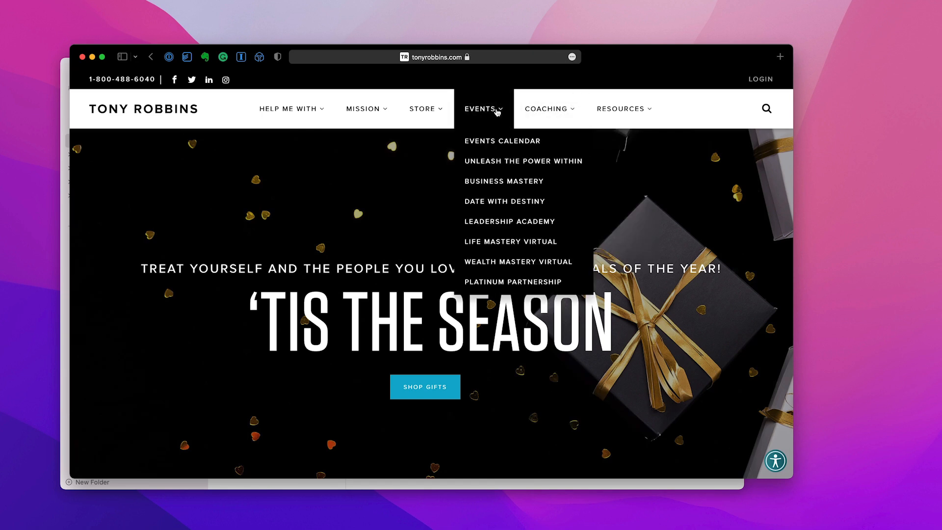
left_click(524, 161)
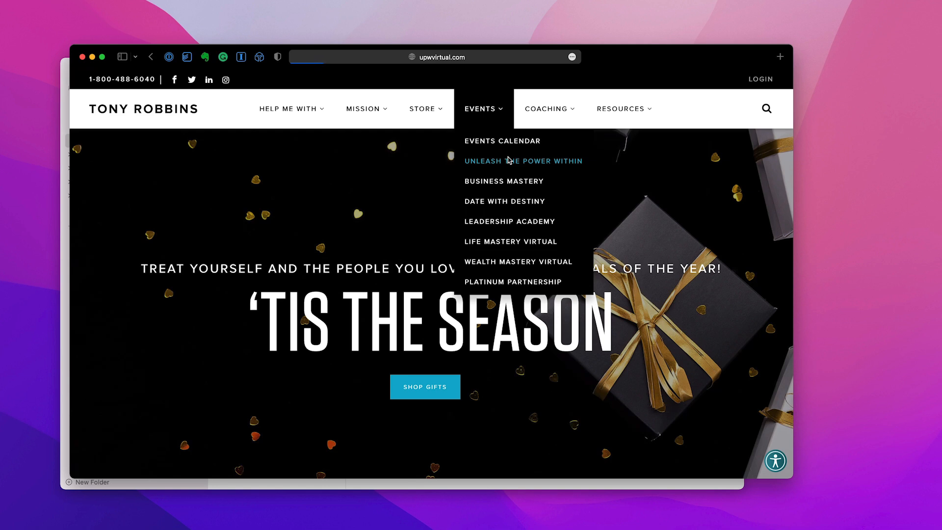
left_click(523, 161)
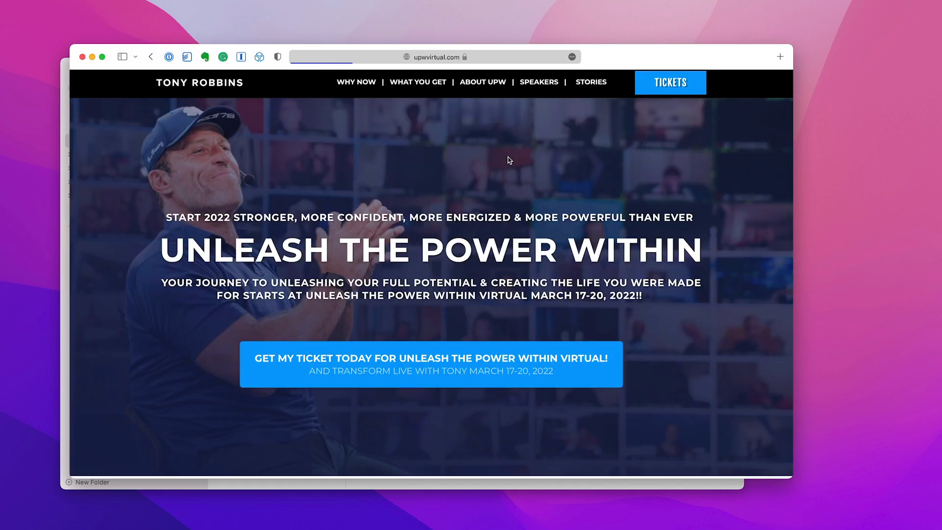
left_click(434, 57)
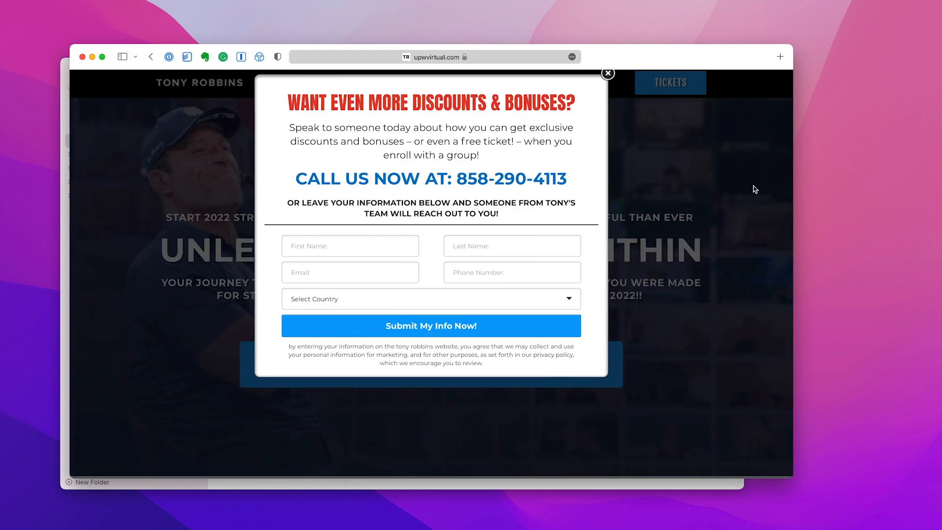
mouse_move(608, 73)
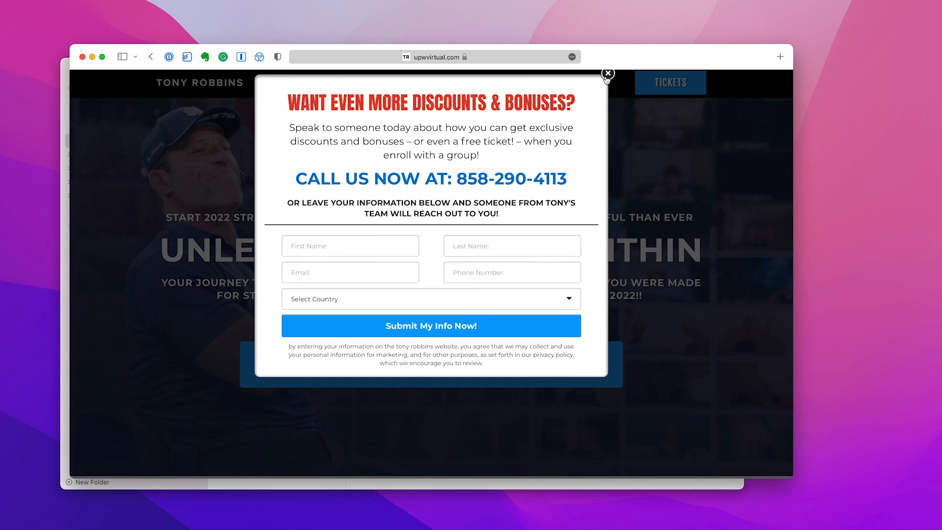
Dismiss the discounts pop-up and start sharing the page to Notes
left_click(608, 73)
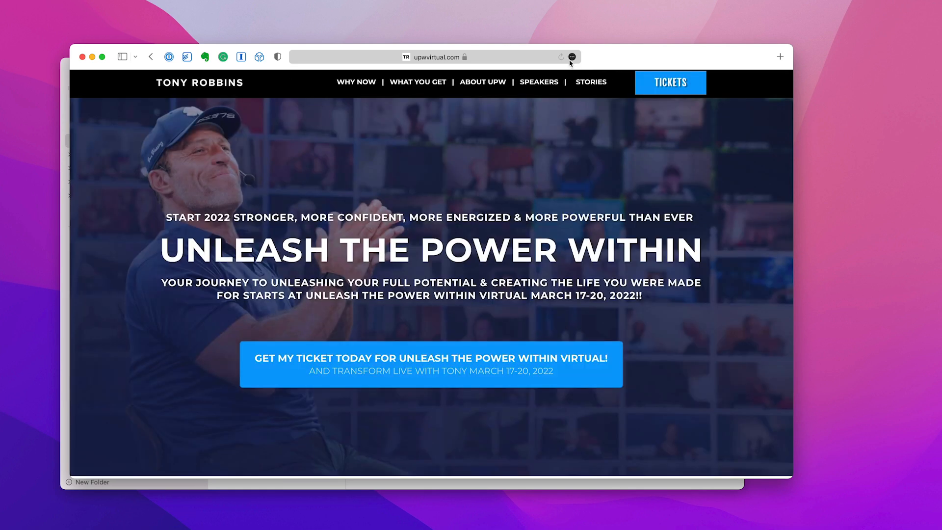
left_click(575, 56)
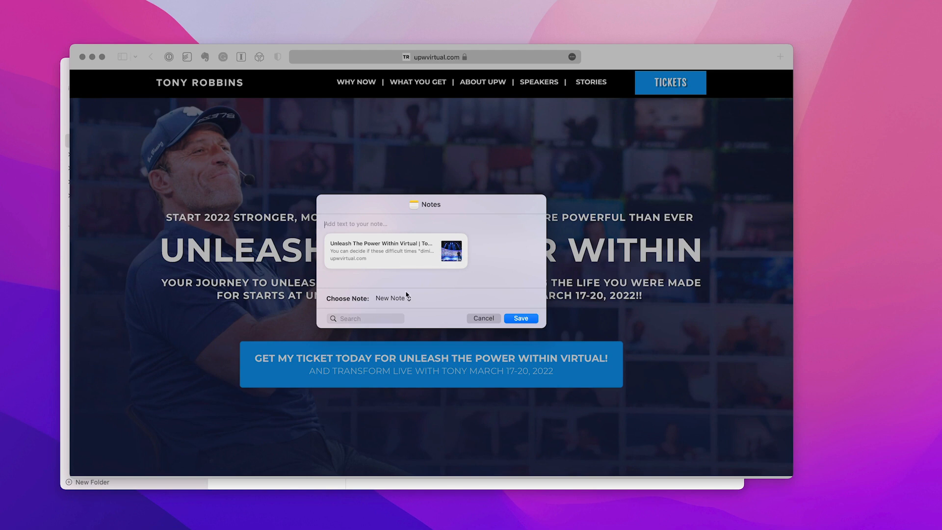
Save the page link into the 2022 UPW Sydney note in GOALS (Demo)
left_click(391, 298)
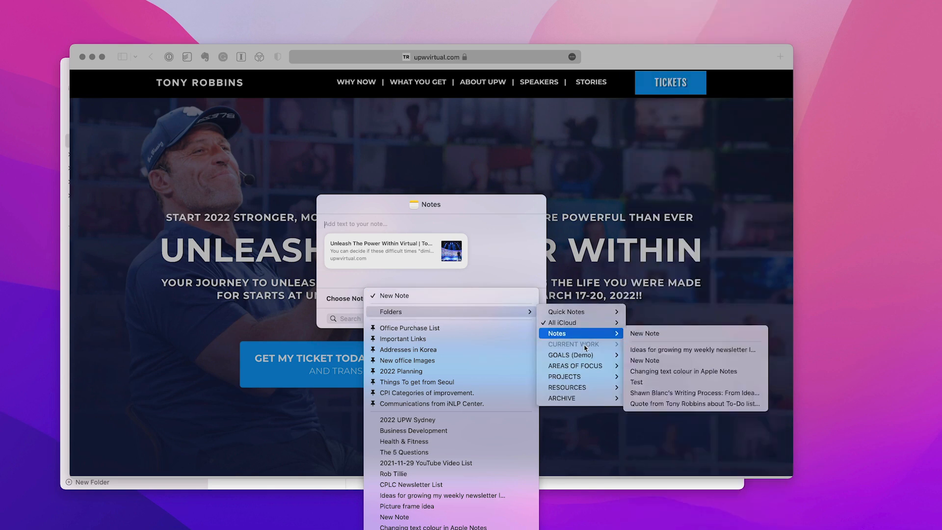
mouse_move(579, 355)
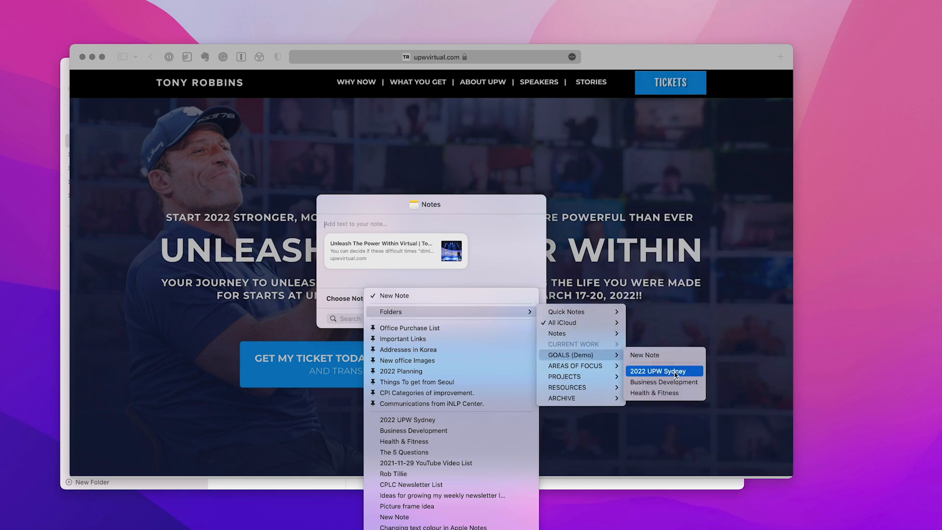
left_click(663, 371)
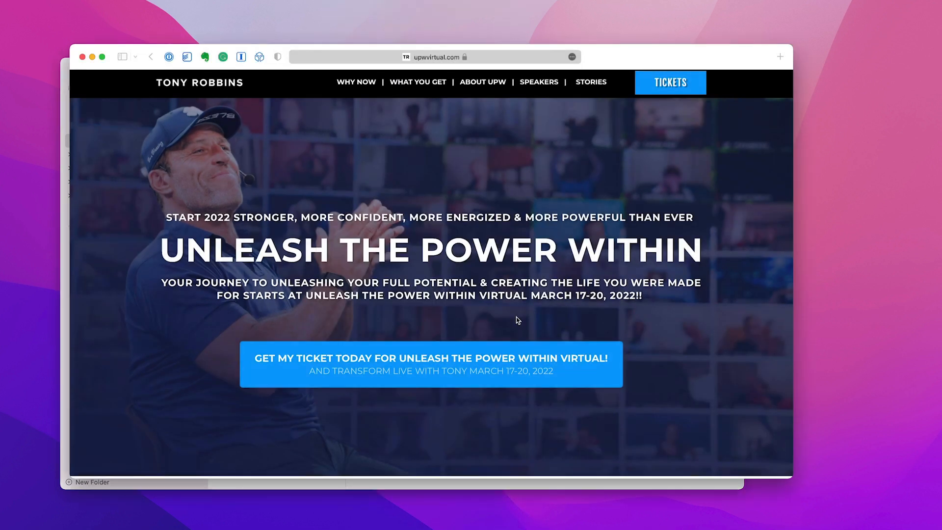
mouse_move(412, 198)
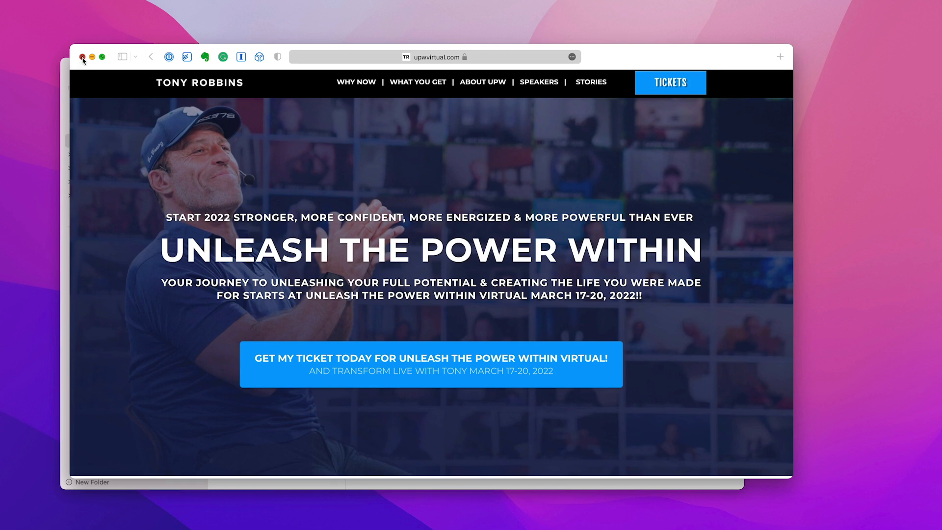
Close Safari to return to the 2022 UPW Sydney note in Notes
left_click(82, 59)
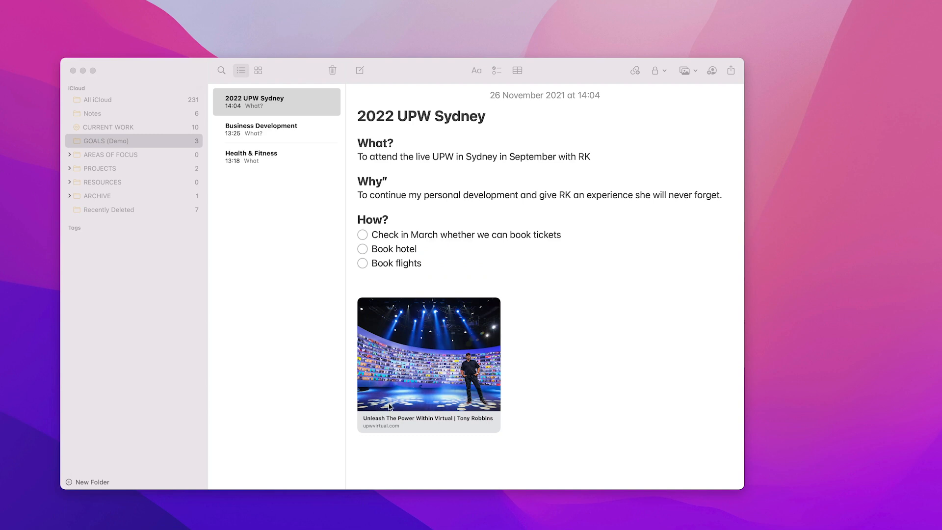
mouse_move(538, 367)
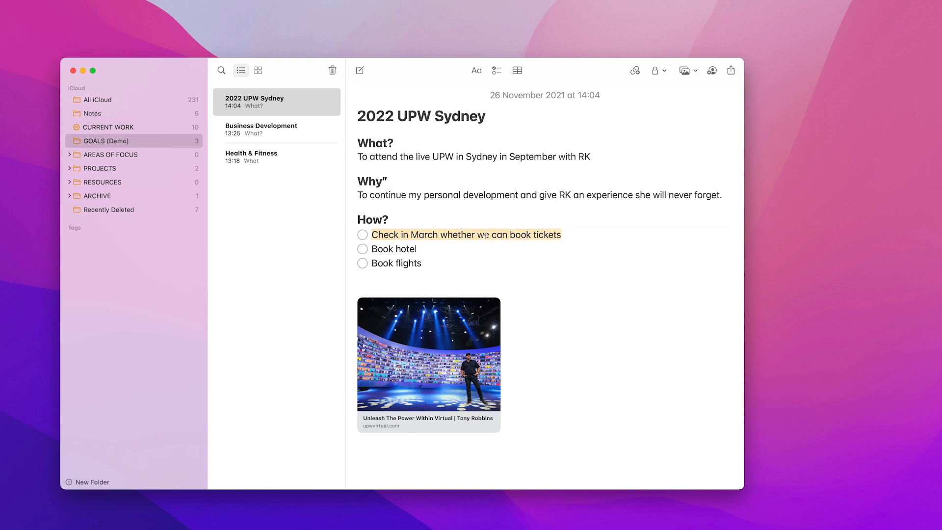
right_click(484, 234)
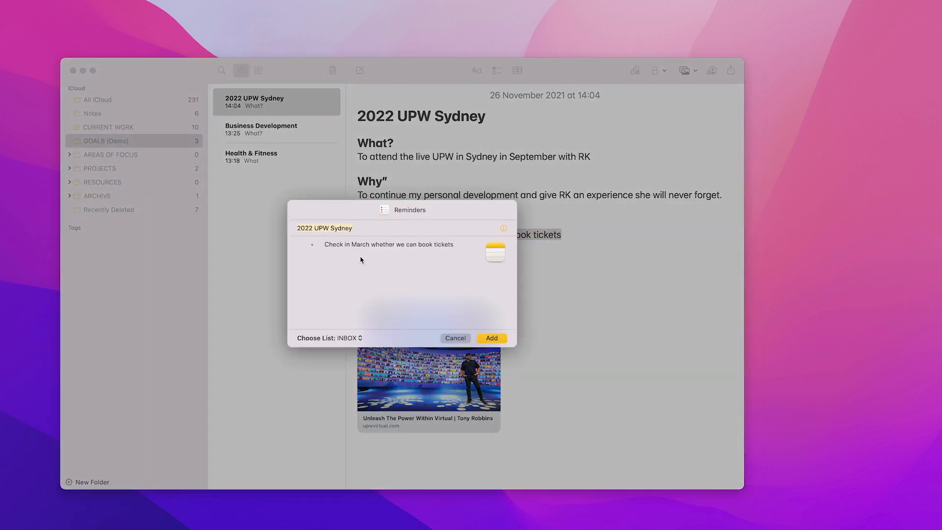
mouse_move(357, 244)
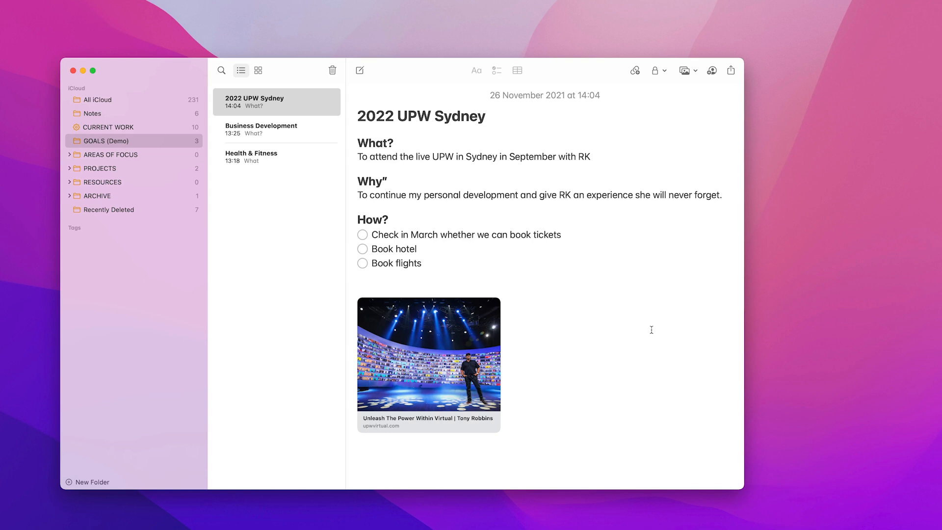
mouse_move(241, 131)
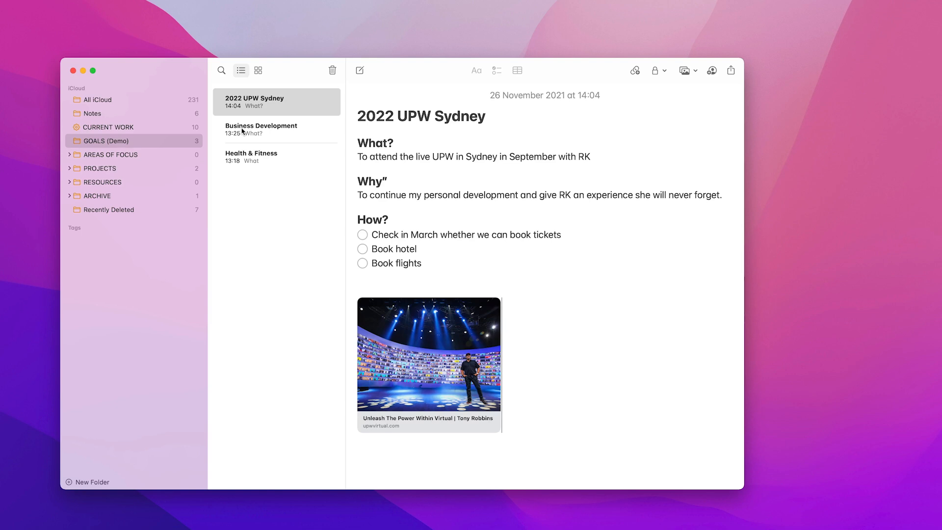
End the Business Development note with a 'Next actions' line
left_click(276, 129)
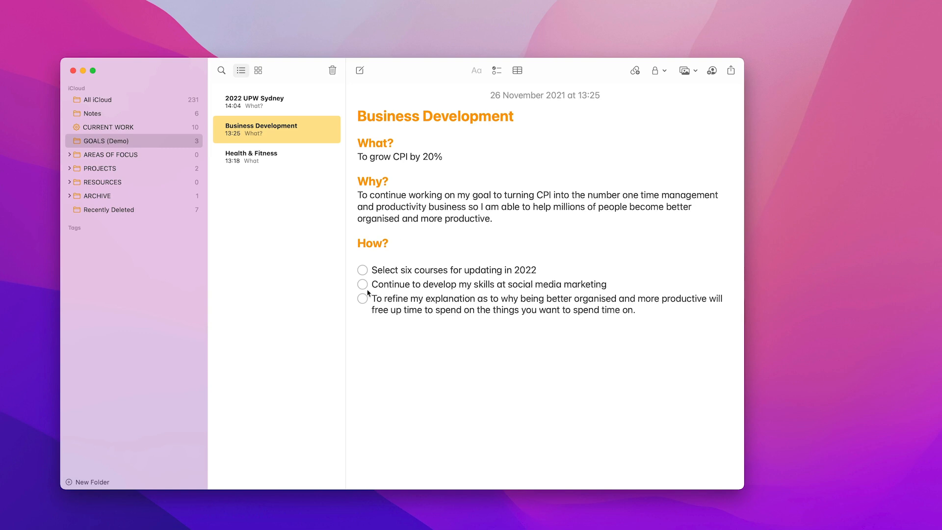
mouse_move(468, 284)
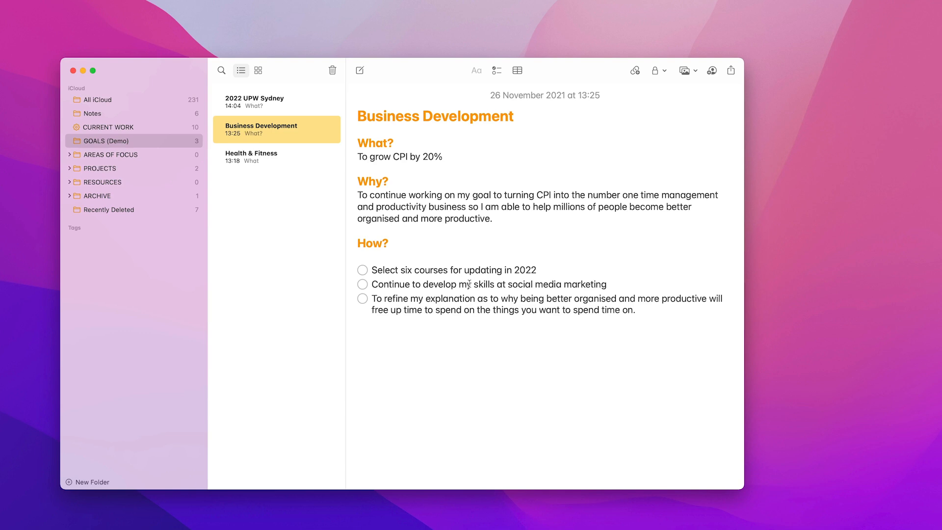
mouse_move(440, 249)
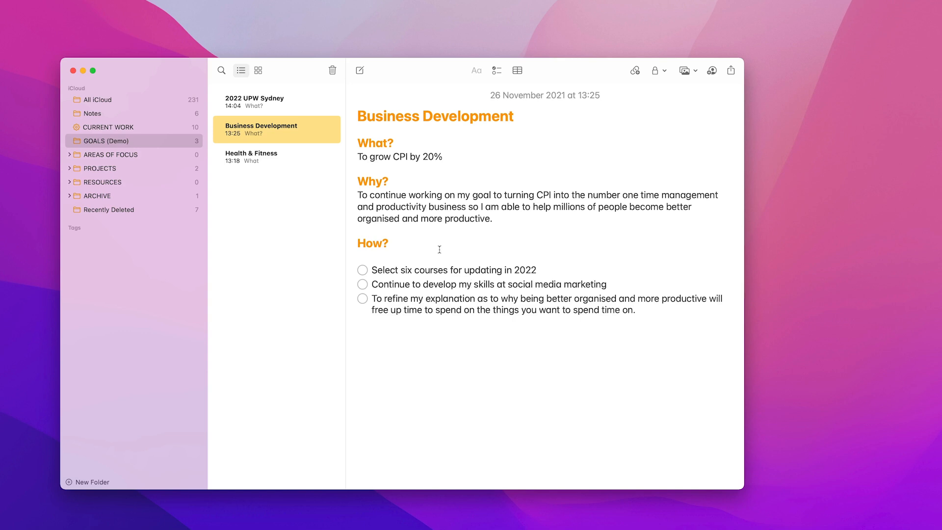
mouse_move(452, 271)
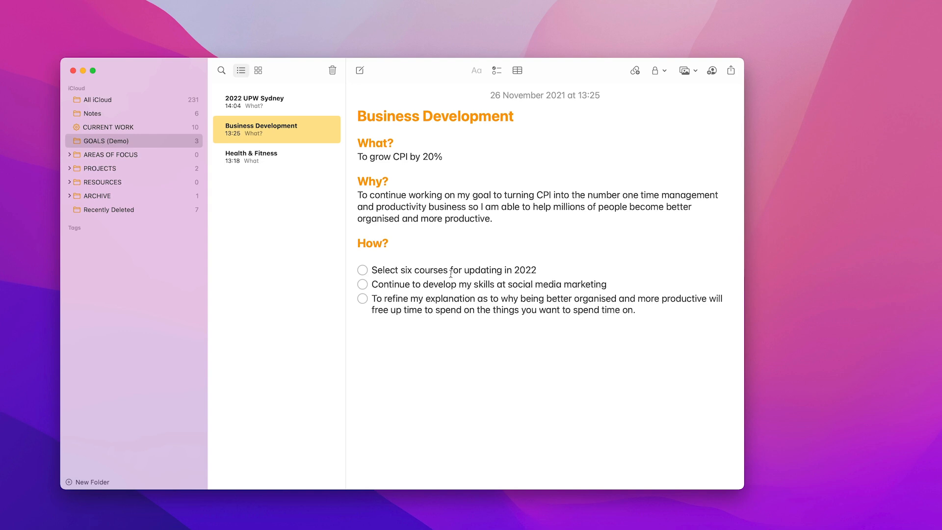
mouse_move(633, 316)
type("Ne")
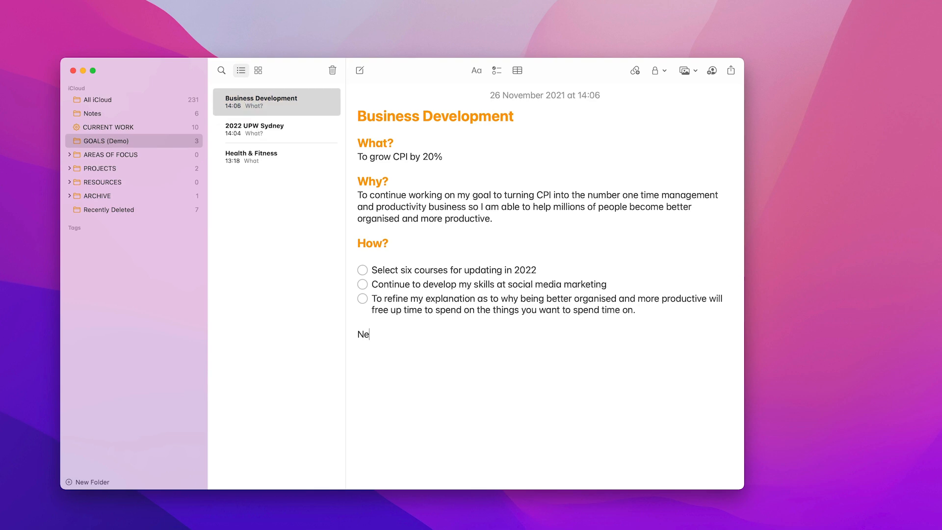
type("xt action")
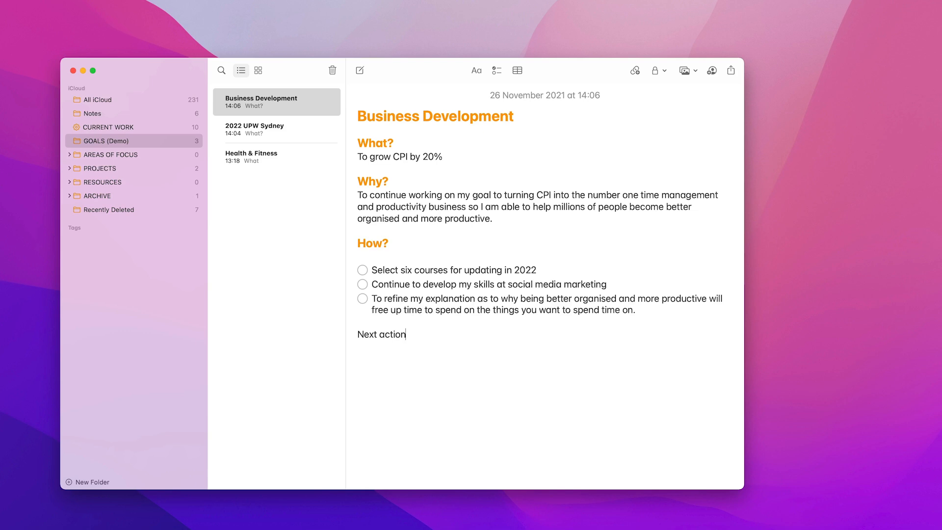
type("s")
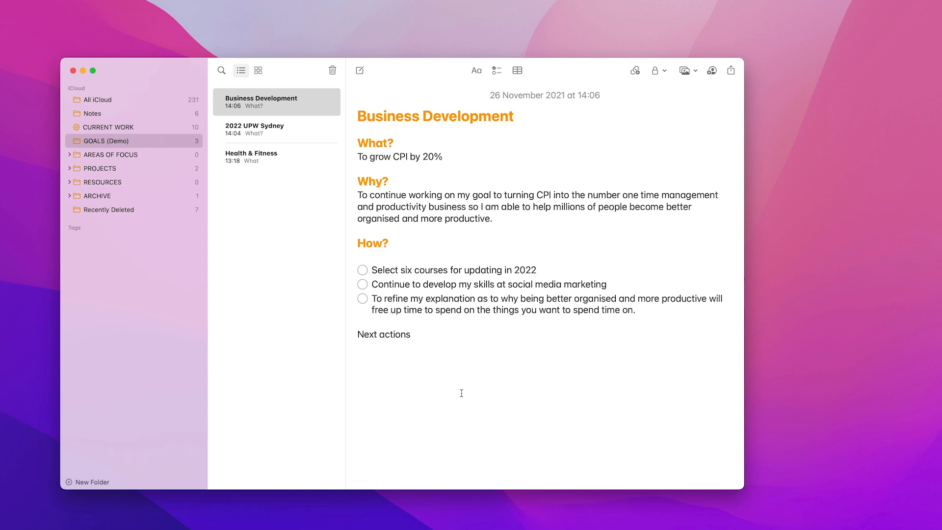
Add the action line 'Choose which courses too update this quarter'
type("Choose")
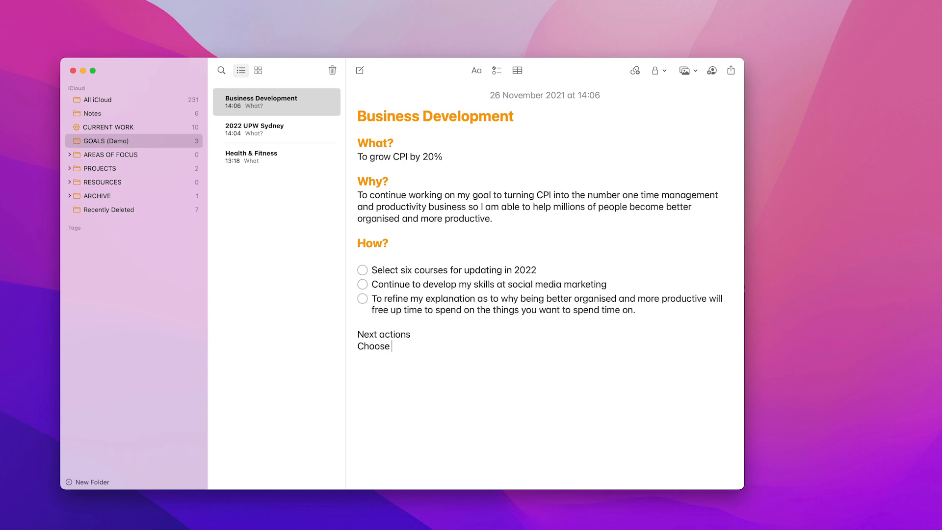
type("which course too update")
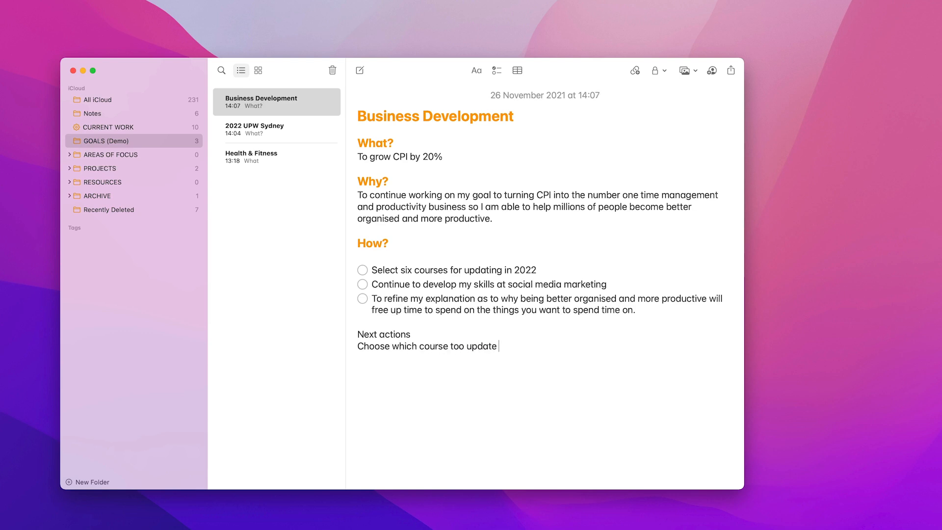
type("this qua")
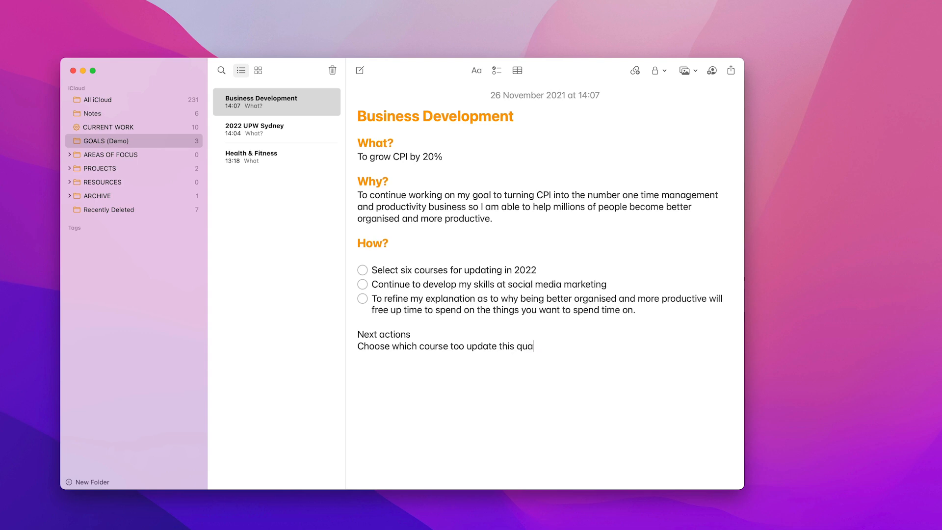
type("rter")
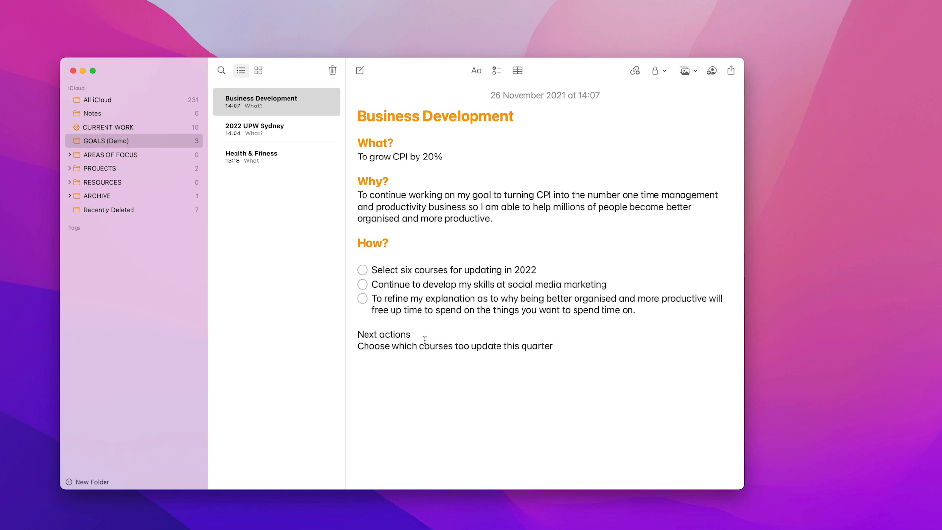
Format 'Next actions' as a Heading via the Aa style menu
double_click(384, 333)
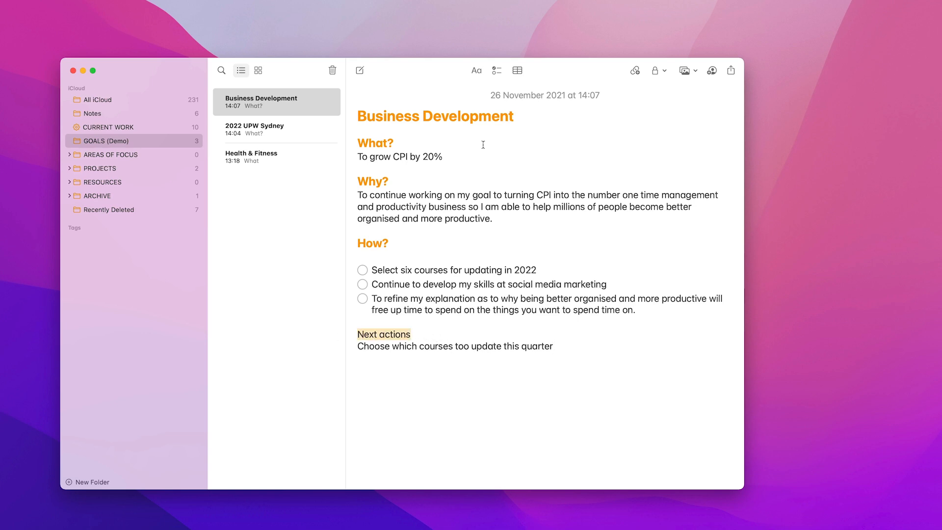
left_click(476, 71)
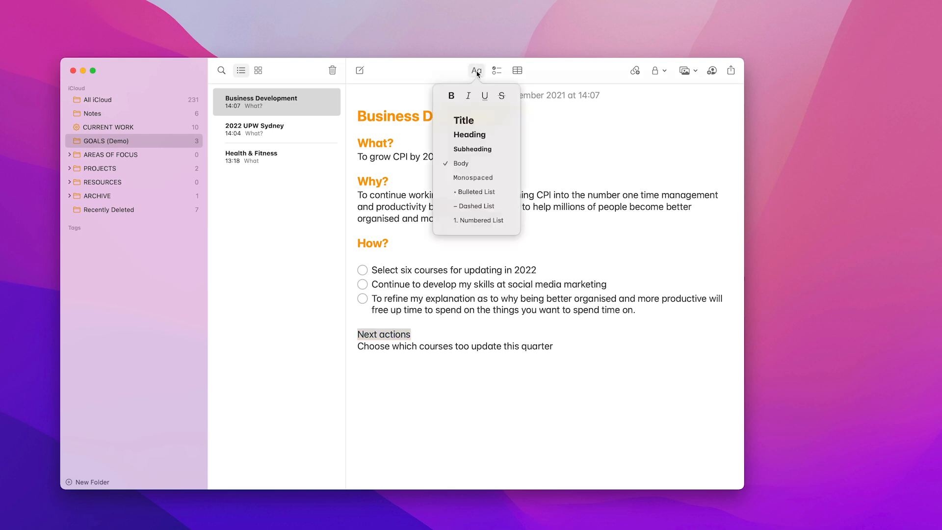
left_click(477, 71)
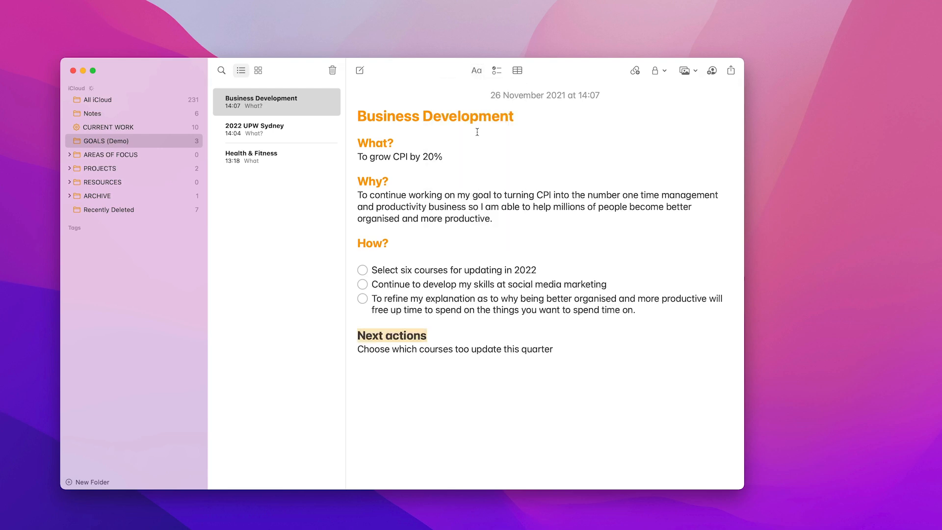
mouse_move(471, 127)
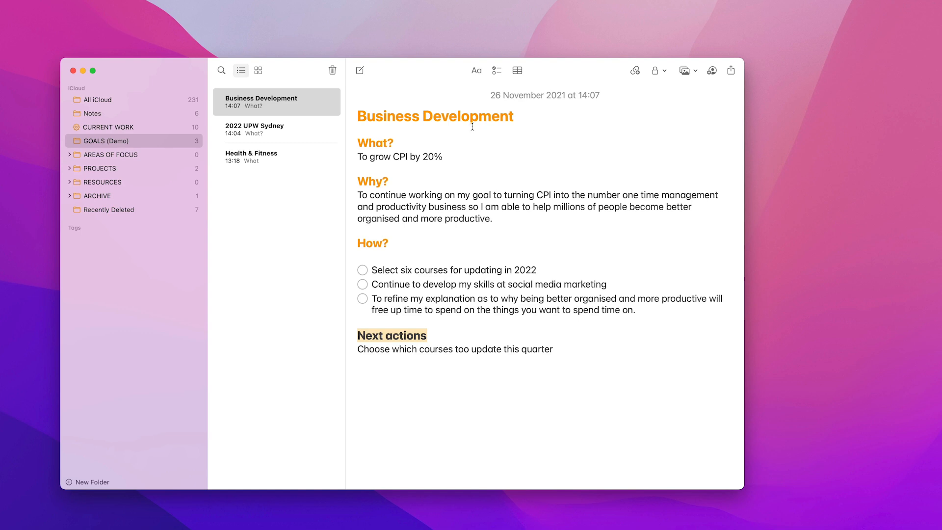
mouse_move(381, 207)
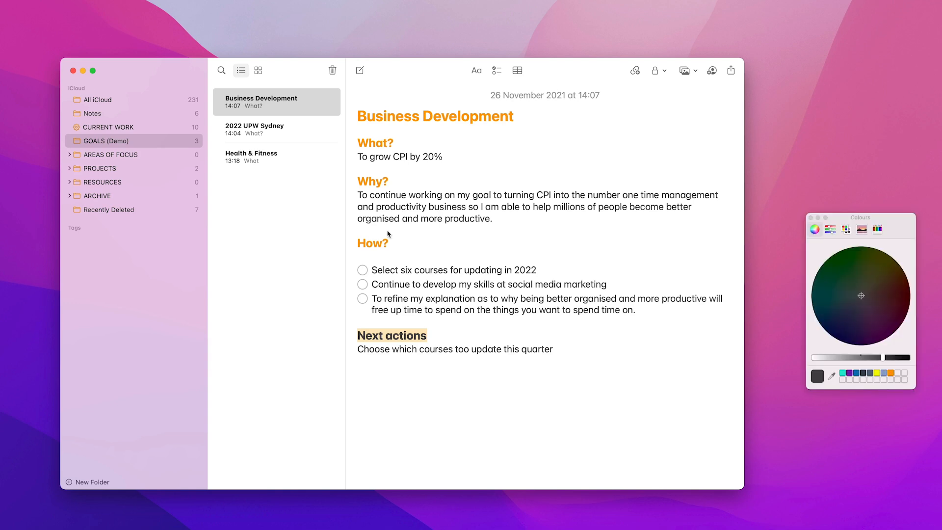
mouse_move(870, 379)
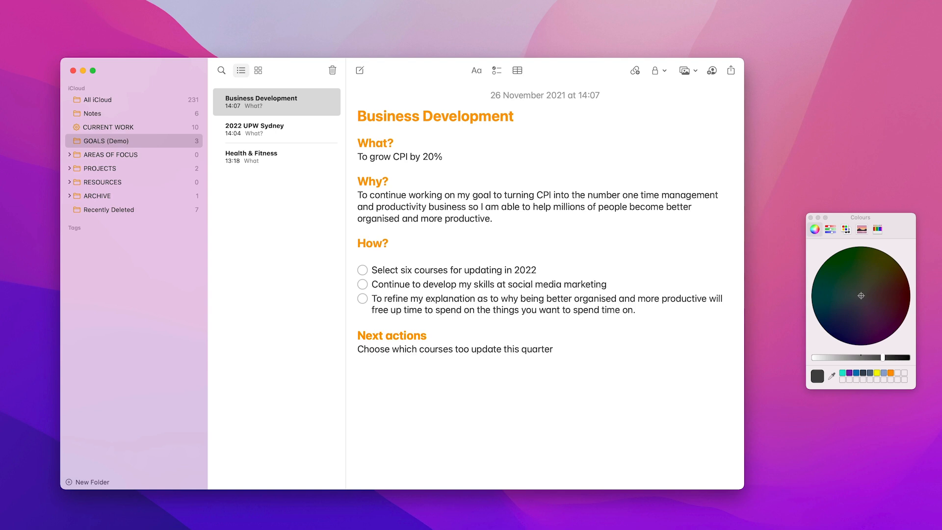
Add a second action line: 'Find an online course to learn more about social media marketing'
left_click(358, 361)
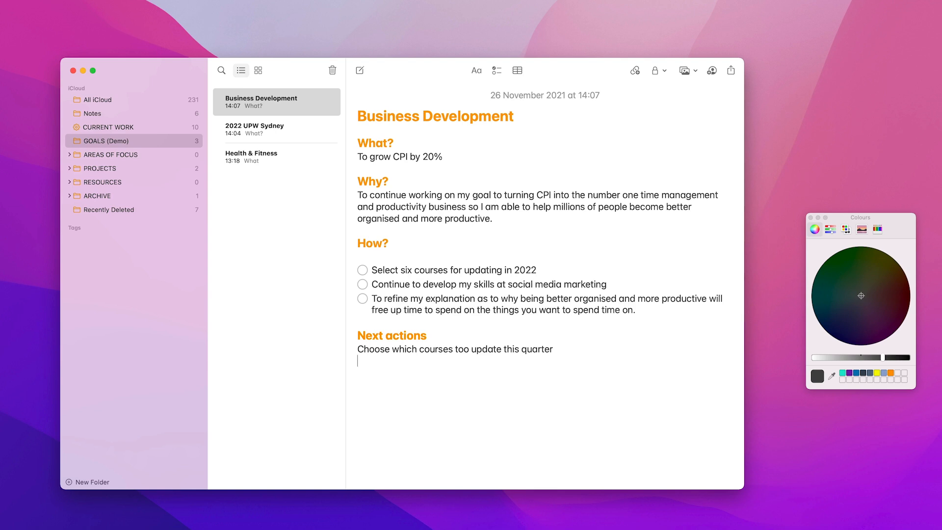
type("Find")
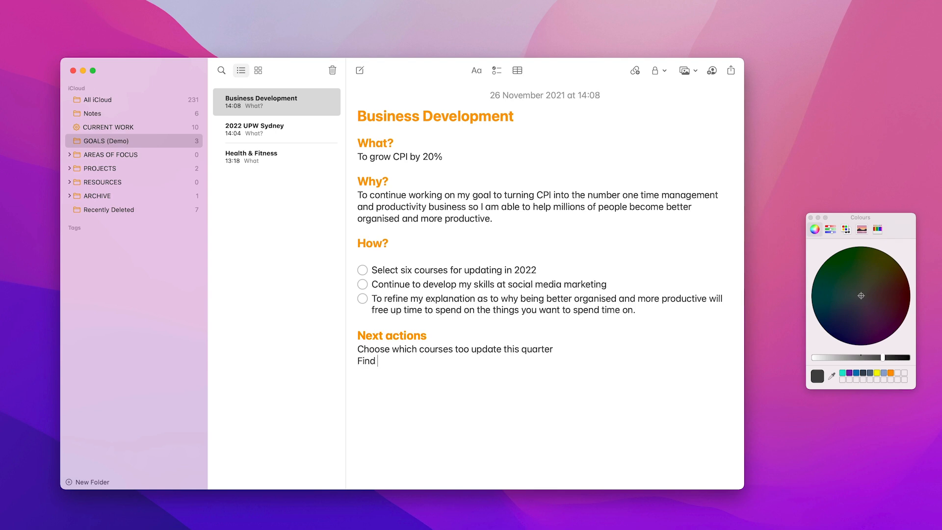
type("an online")
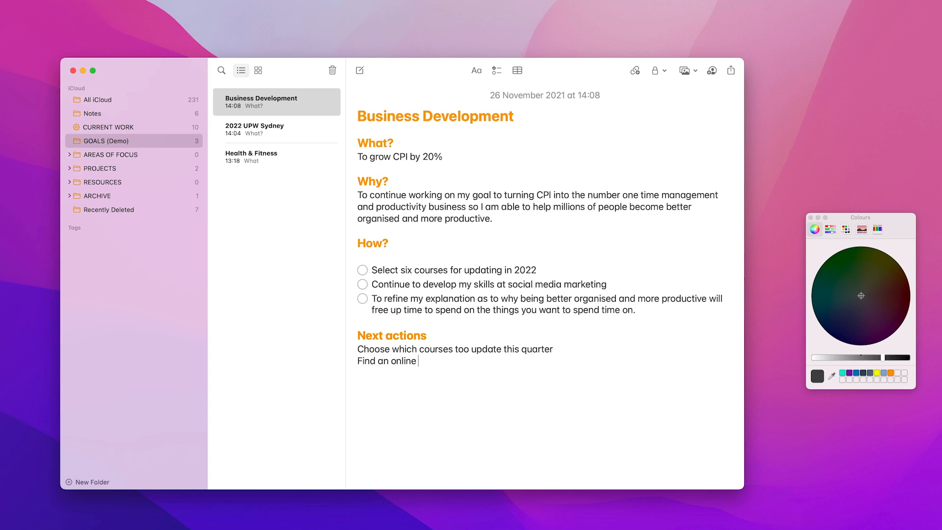
type("course to")
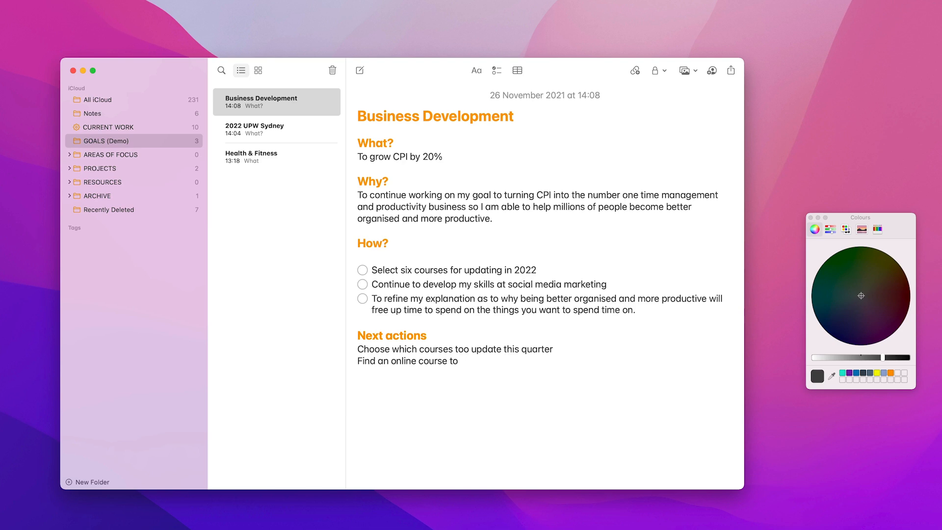
type("learn more about social me")
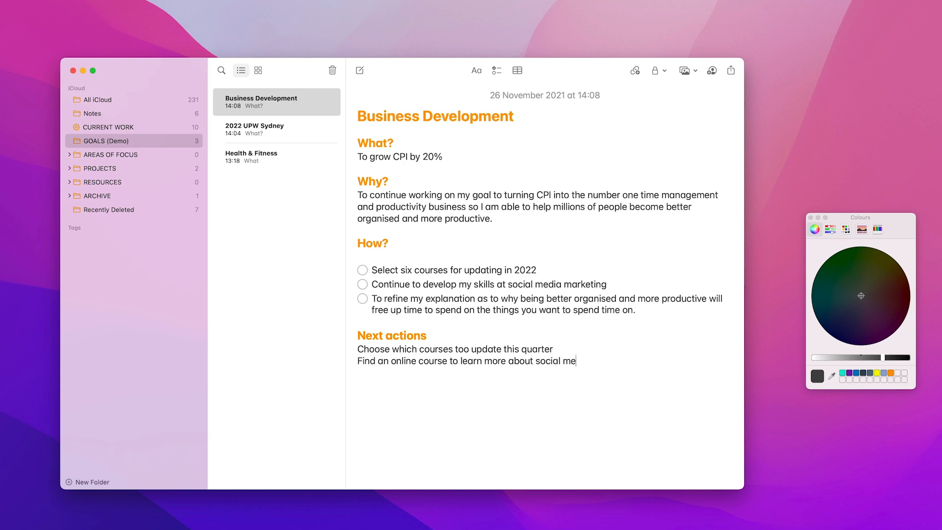
type("dia market")
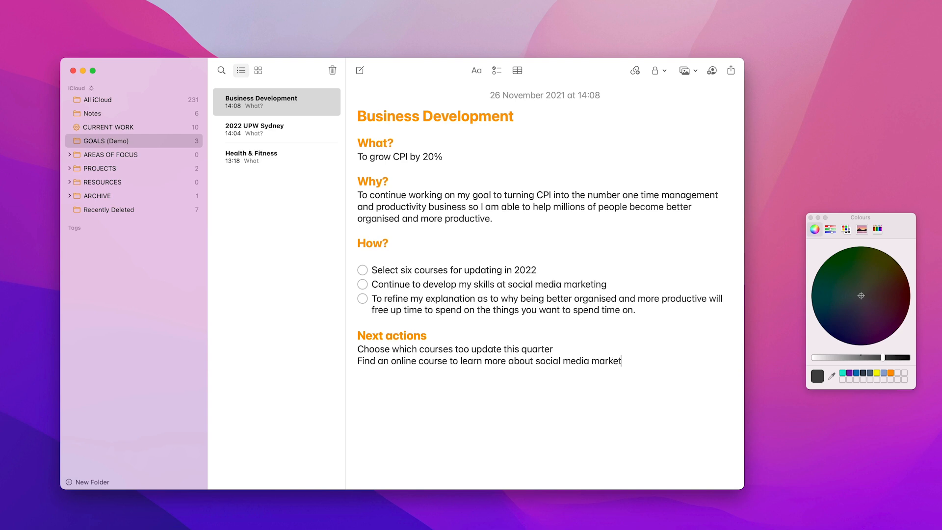
type("ing")
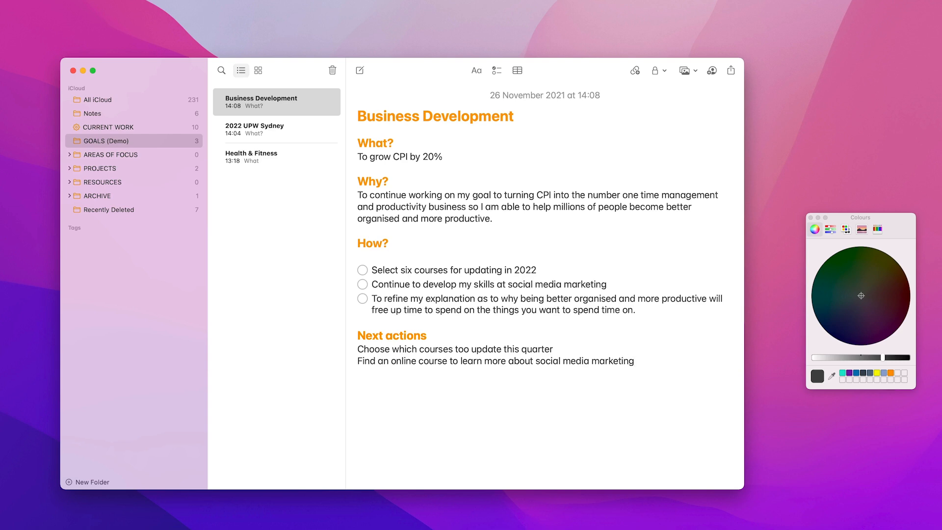
left_click(634, 361)
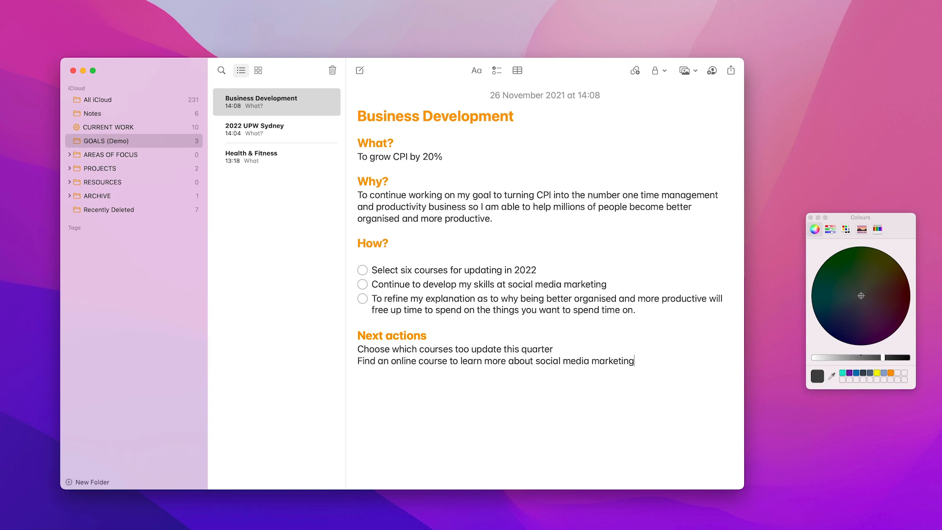
double_click(373, 349)
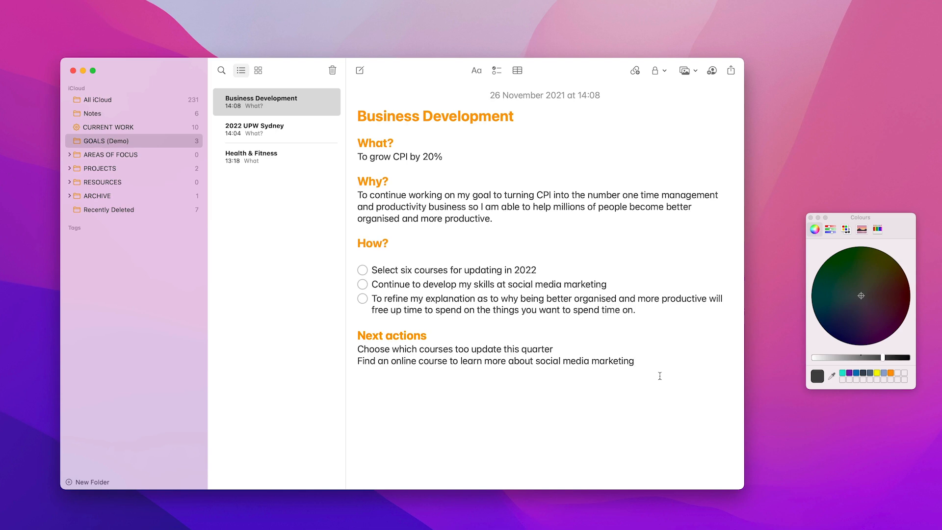
left_click(634, 361)
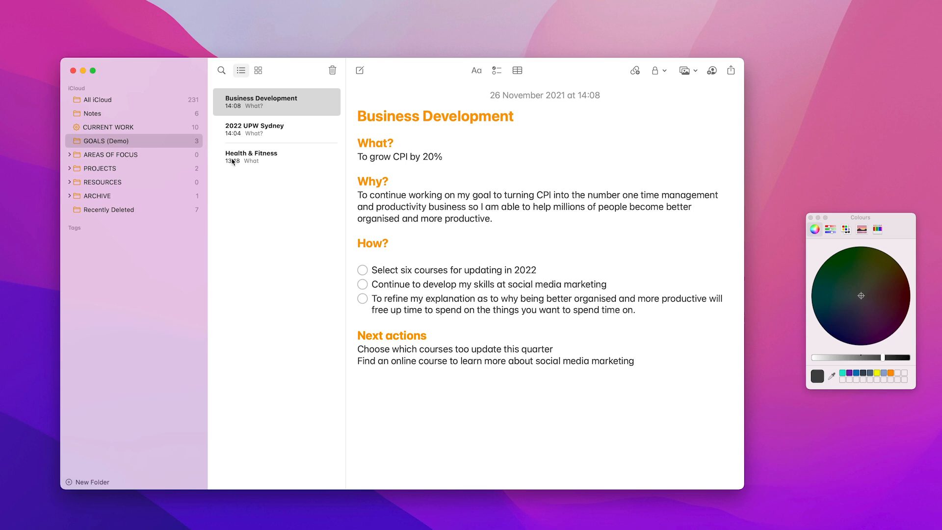
Show the Health & Fitness note with its What, Why and How headings
left_click(277, 156)
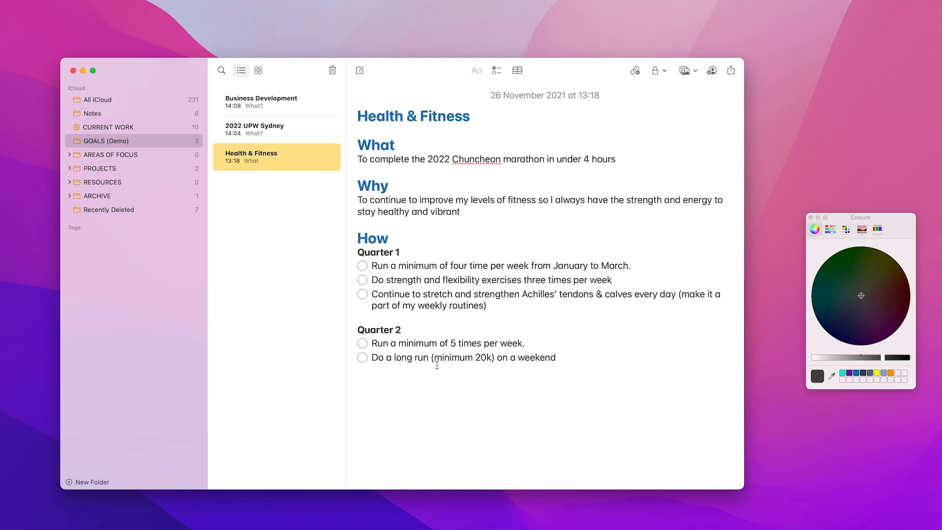
mouse_move(433, 369)
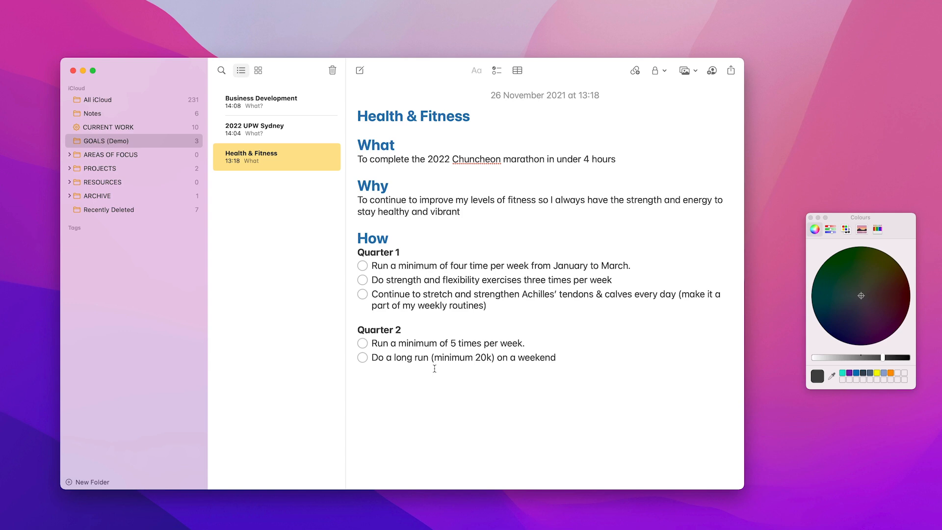
mouse_move(428, 378)
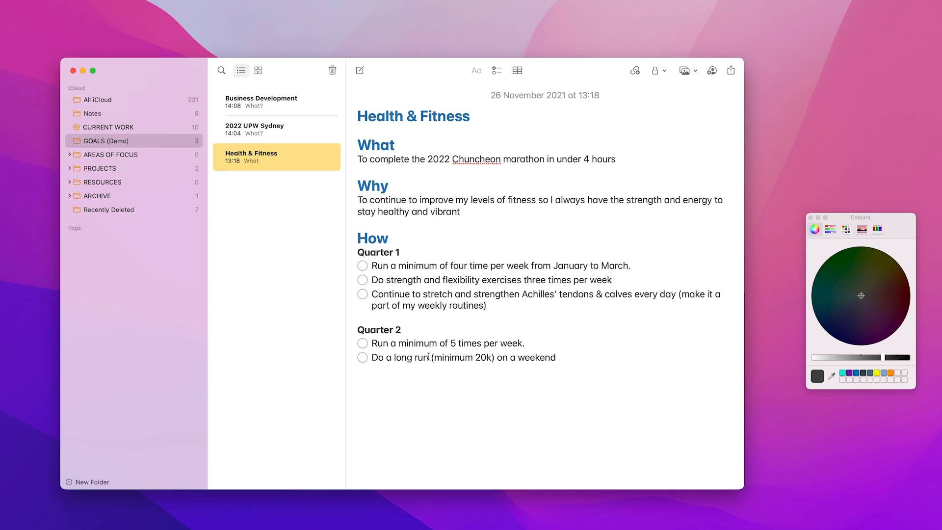
mouse_move(474, 310)
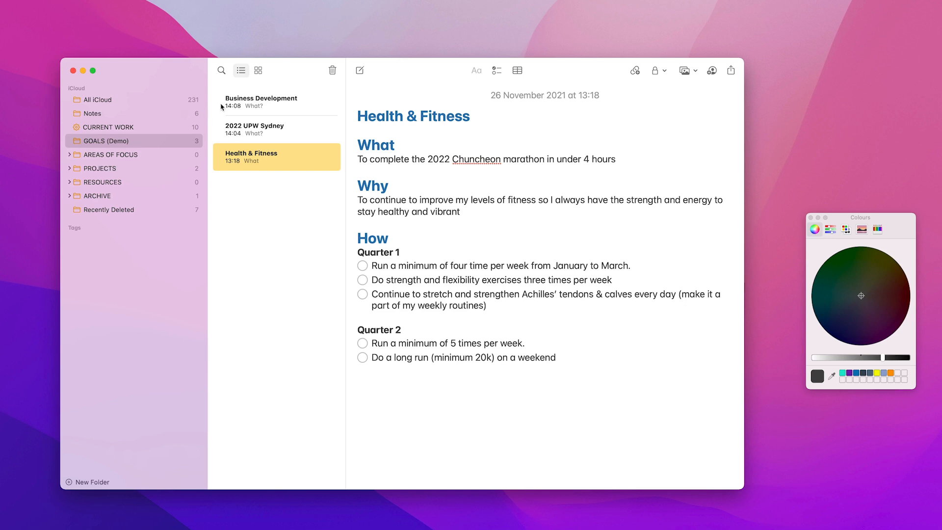
View the 2022 UPW Sydney note, then return to the Business Development note
left_click(266, 130)
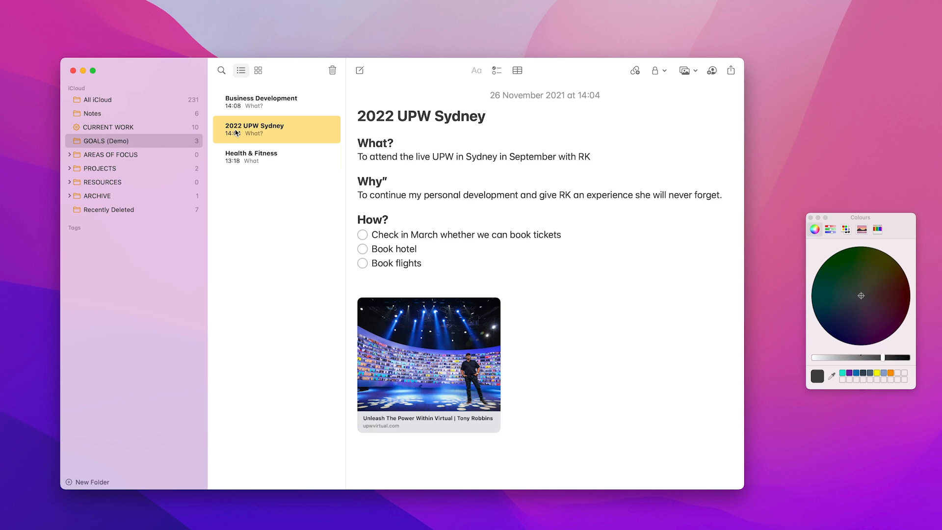
mouse_move(248, 111)
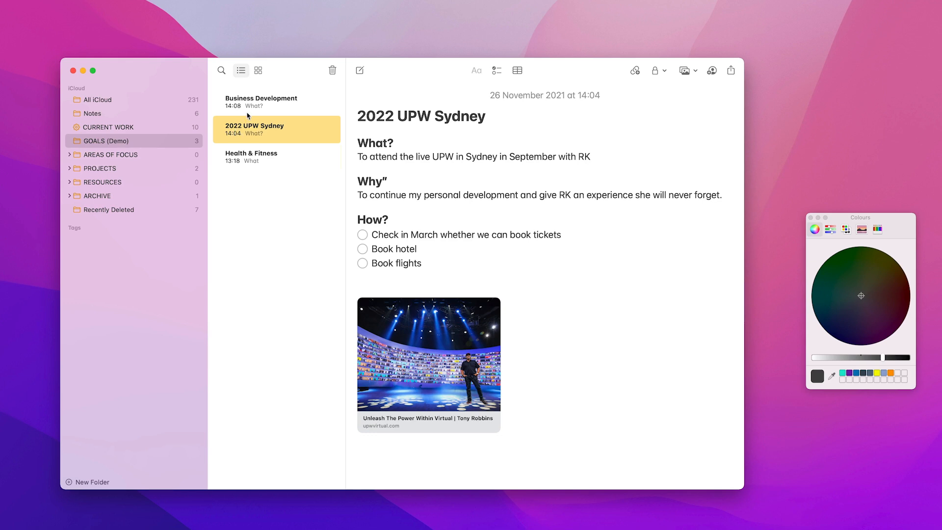
left_click(261, 101)
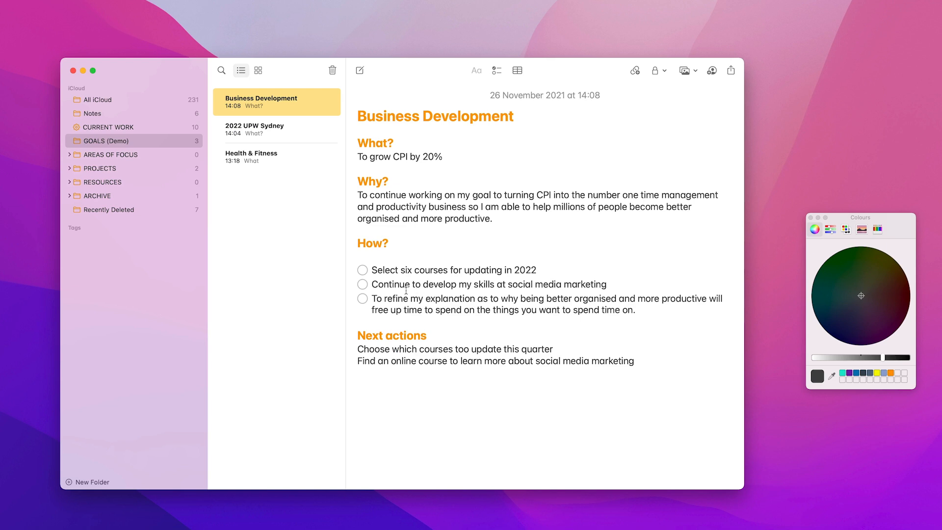
mouse_move(436, 338)
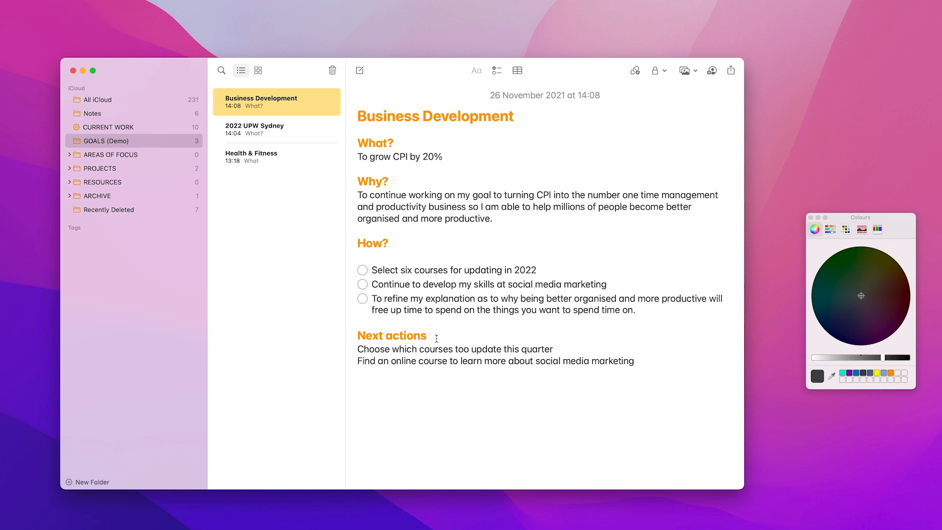